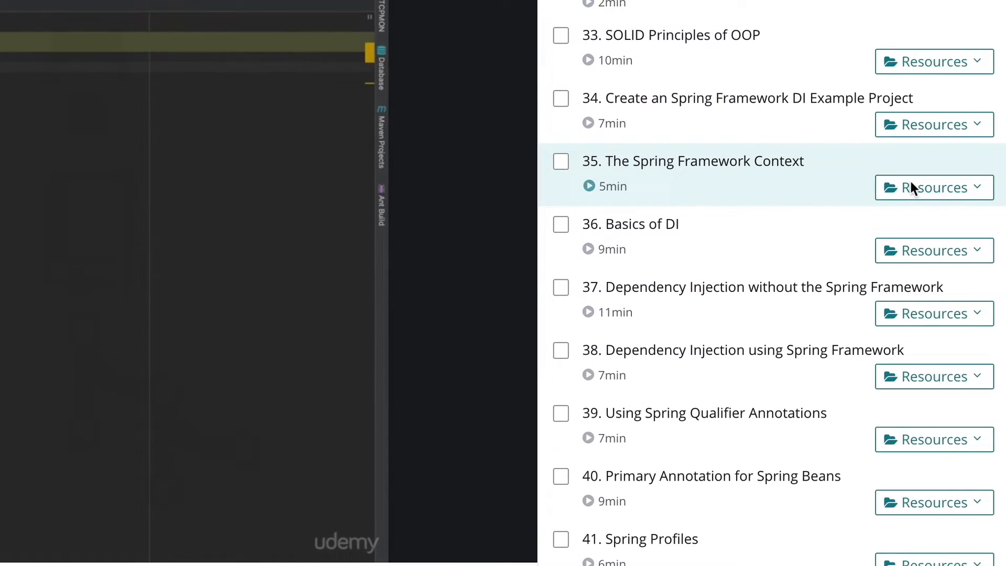
# - Expand the Using GitHub appendix and reach the 'Git and GitHub Basics - Start here!' lecture
pyautogui.click(934, 187)
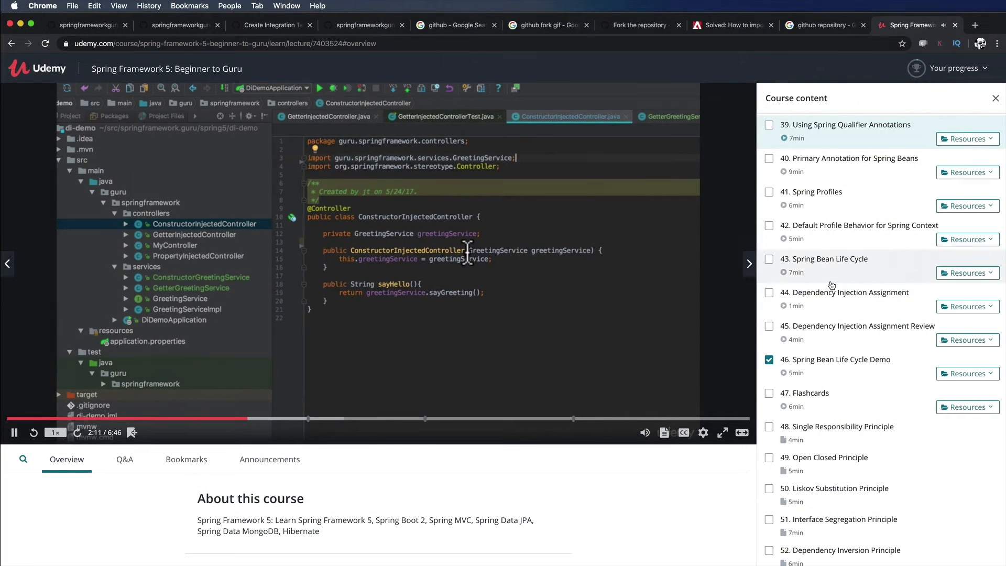
pyautogui.scroll(-3)
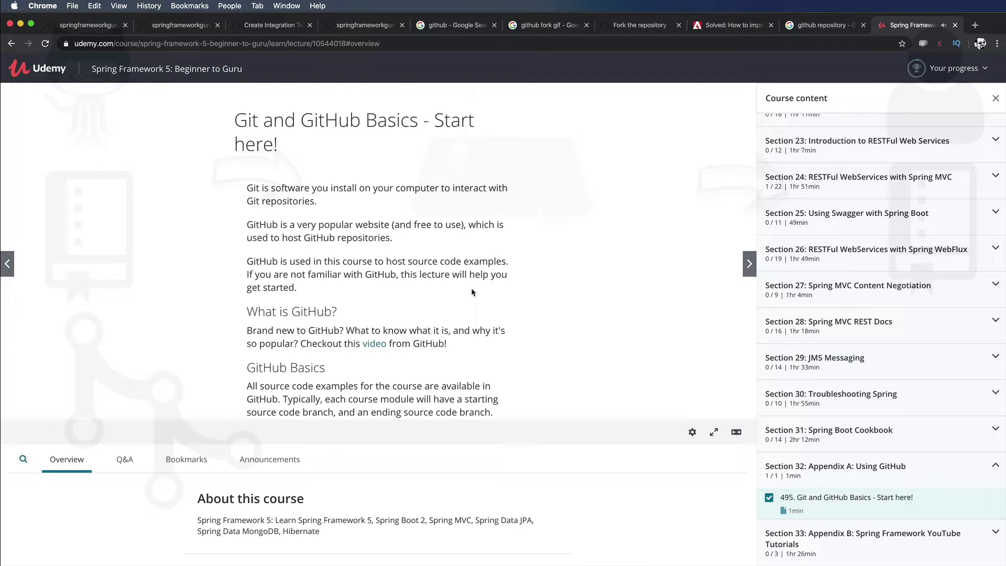
pyautogui.scroll(-3)
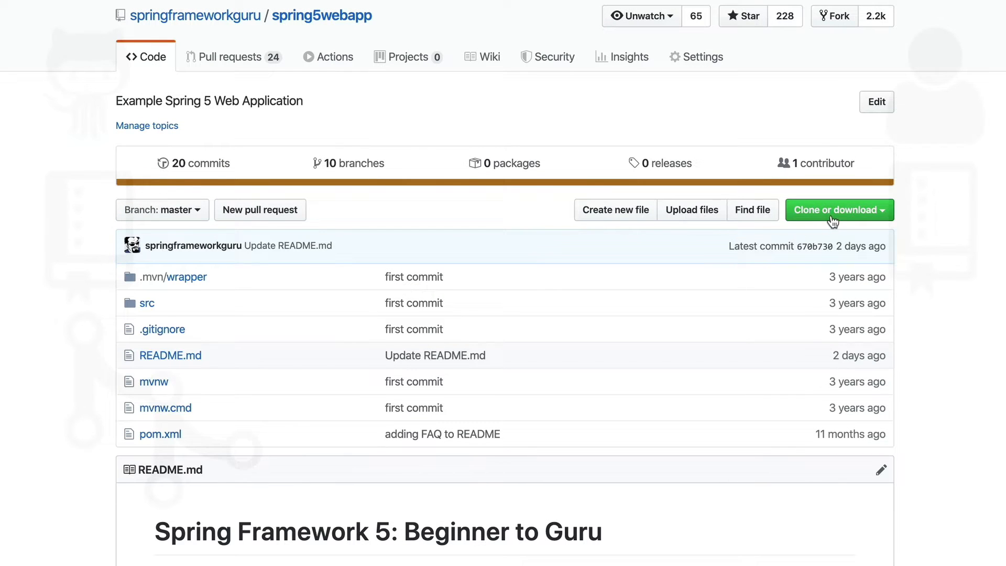
# - View the springframeworkguru/spring5webapp repository page and its Clone or download button
pyautogui.click(839, 209)
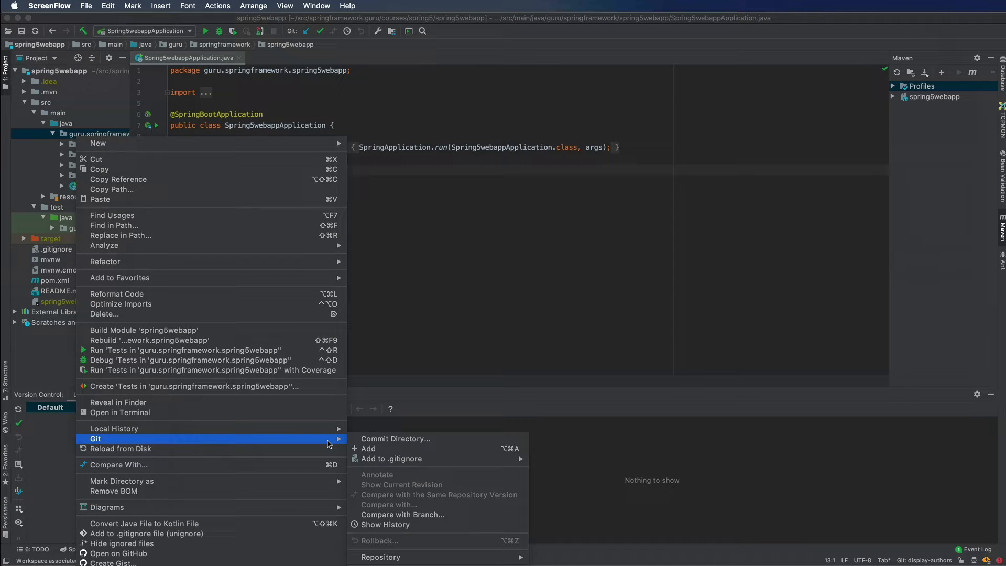
# - Compare the main package against the origin/equals branch via Git's Compare with Branch
pyautogui.click(402, 515)
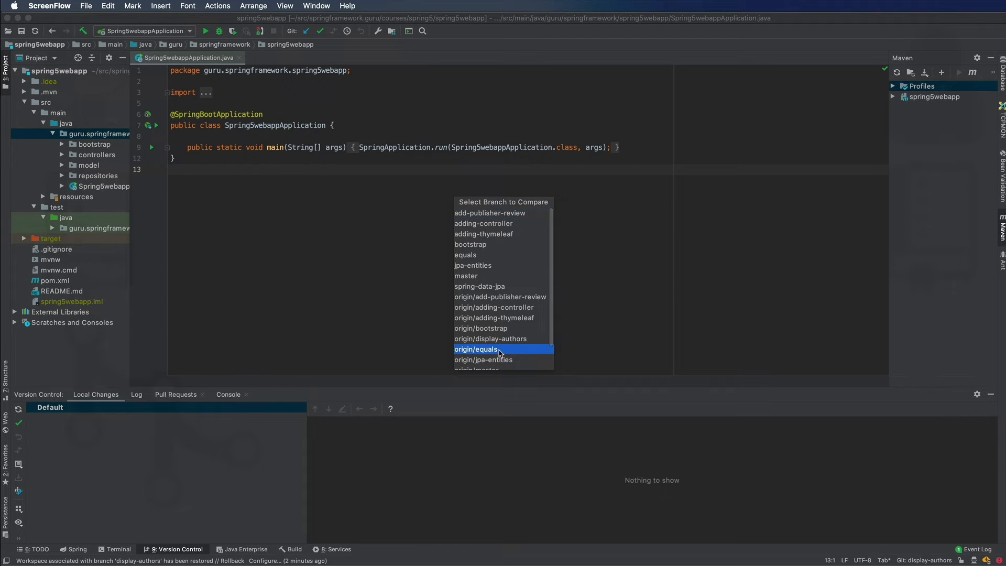
pyautogui.click(475, 349)
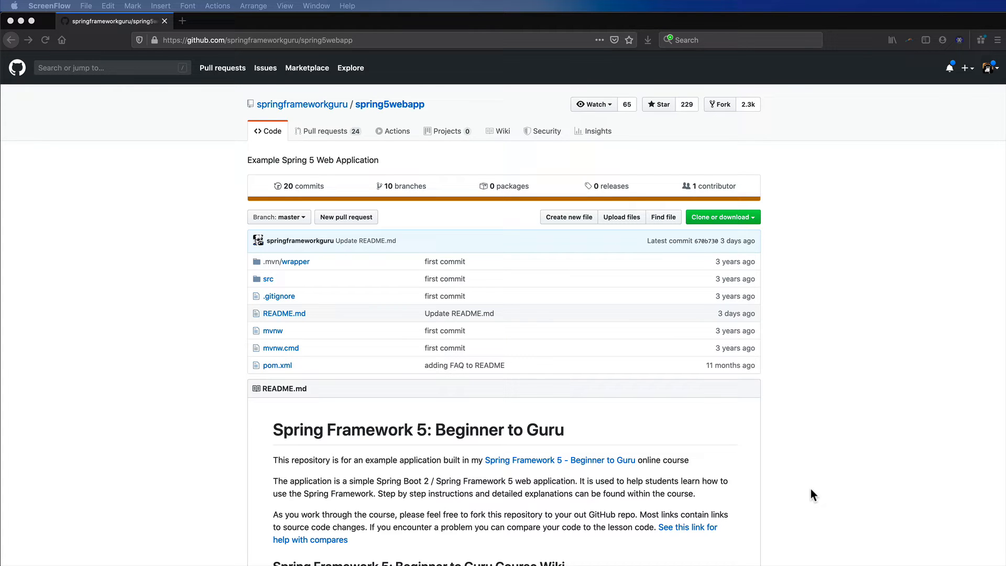
pyautogui.moveTo(922, 311)
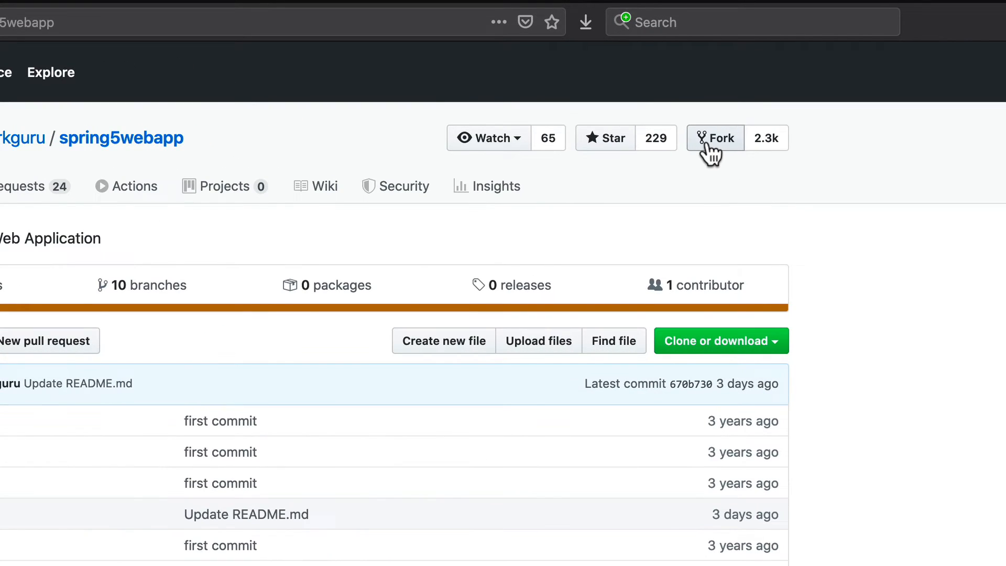
# - Fork springframeworkguru/spring5webapp into the jt1088 personal account
pyautogui.click(715, 138)
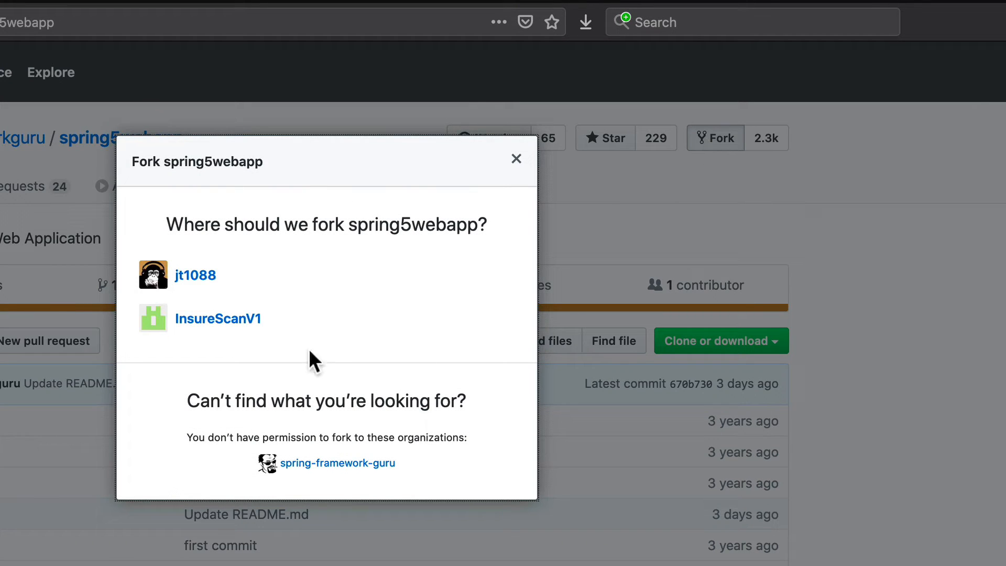
pyautogui.moveTo(195, 275)
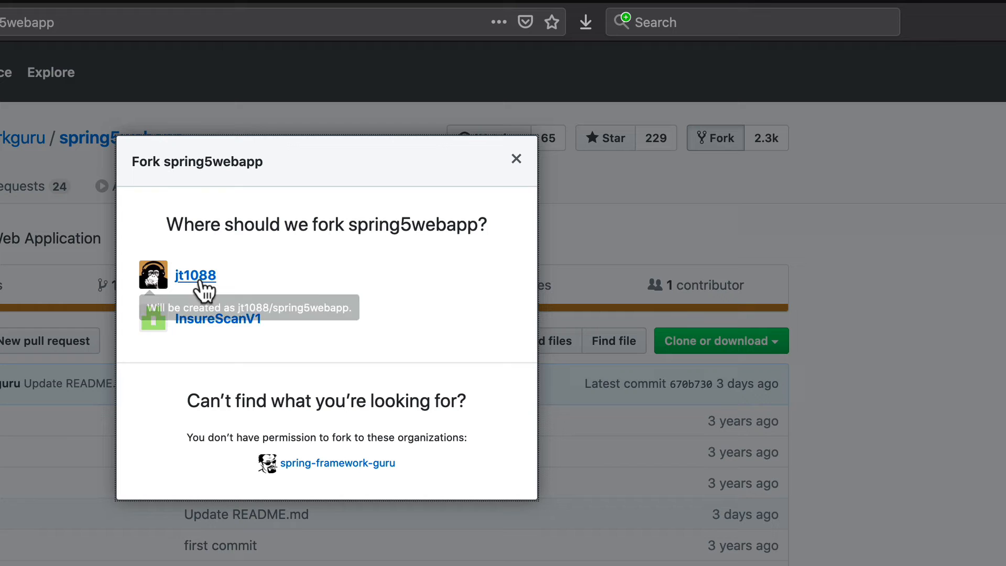
pyautogui.moveTo(529, 327)
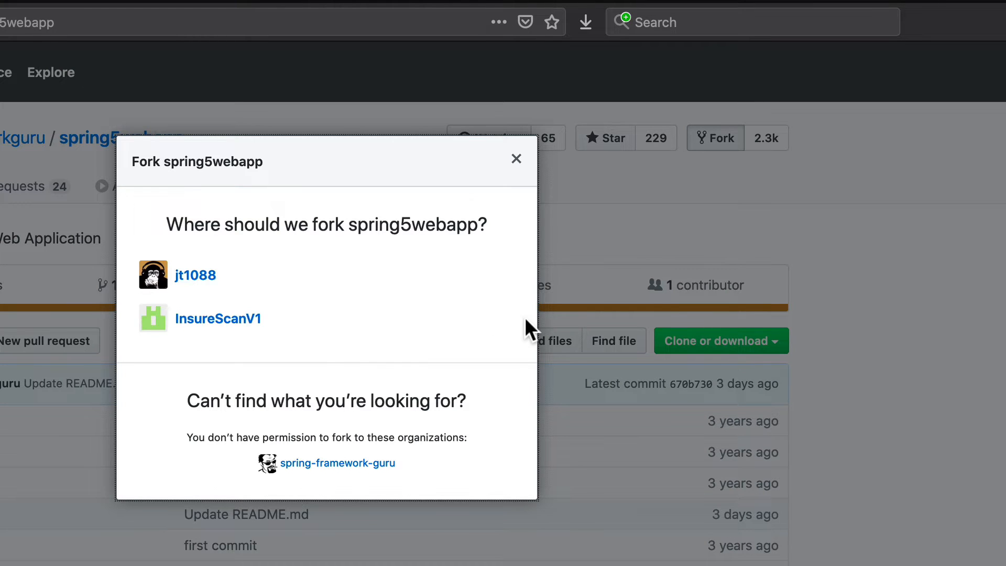
pyautogui.click(194, 275)
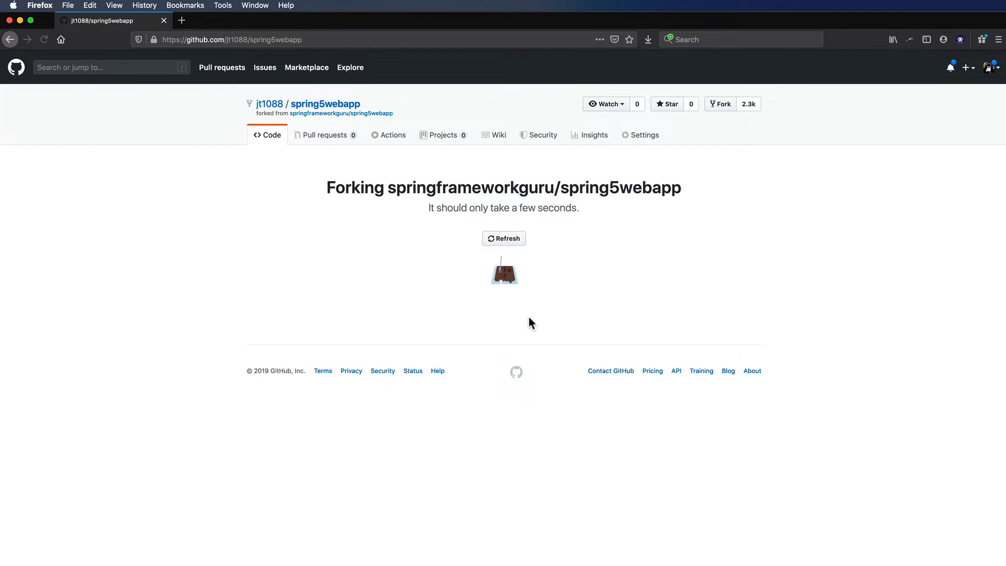
pyautogui.moveTo(398, 298)
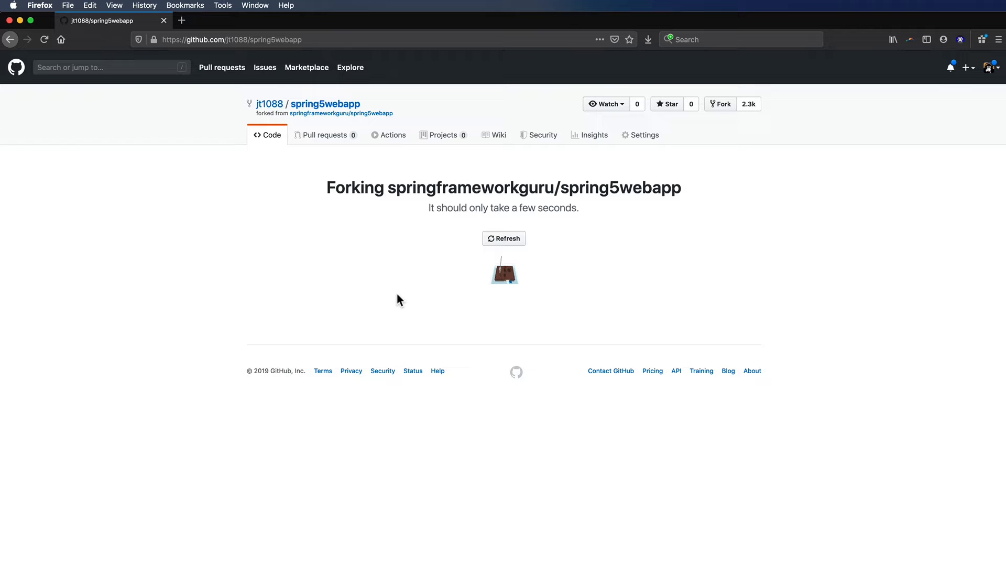
pyautogui.moveTo(547, 329)
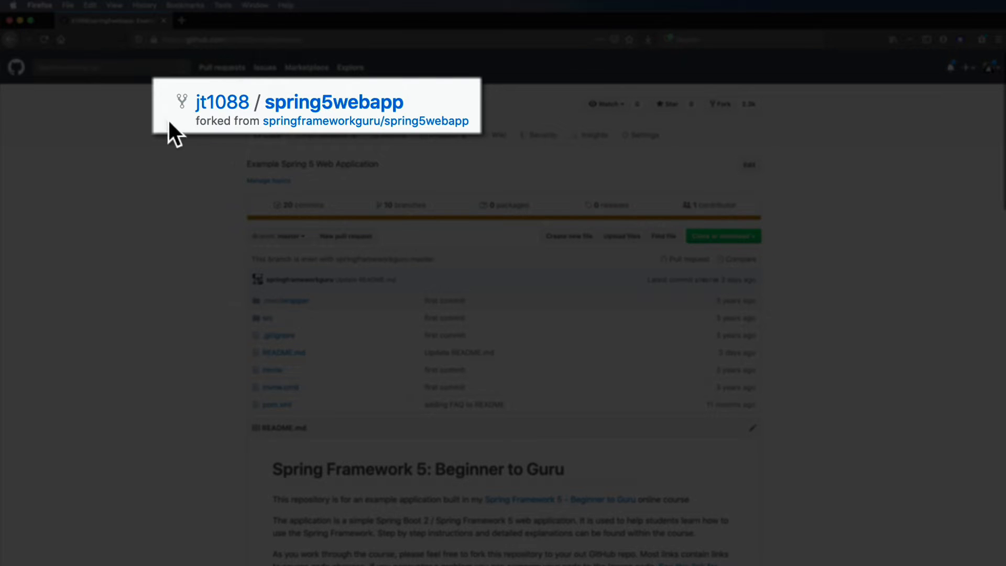
pyautogui.moveTo(183, 170)
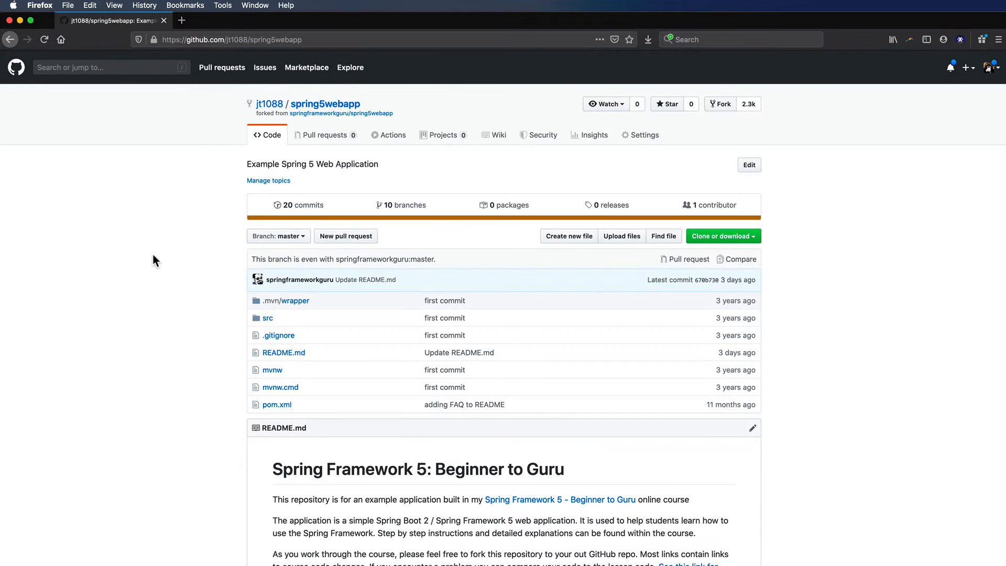
pyautogui.moveTo(320, 123)
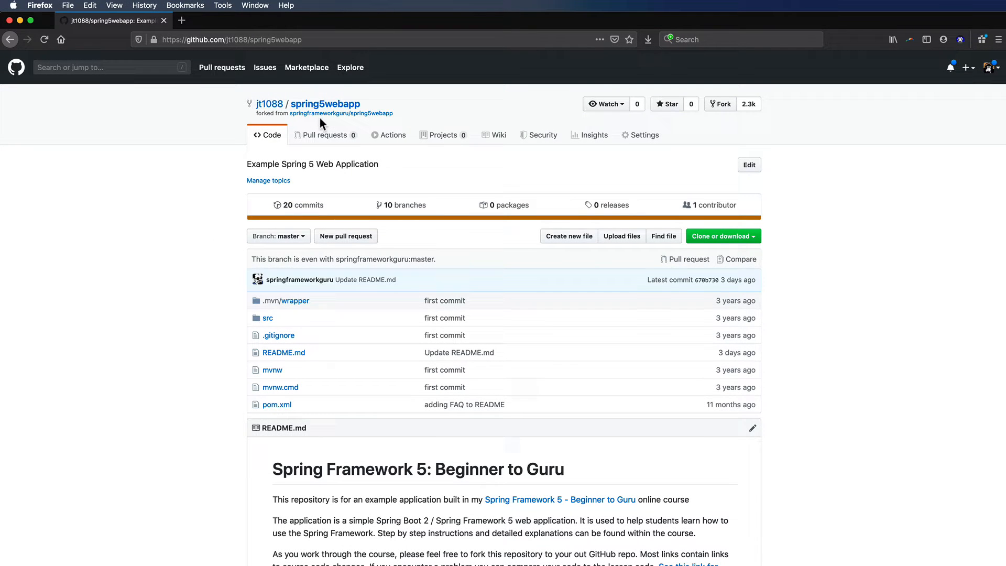
pyautogui.moveTo(323, 115)
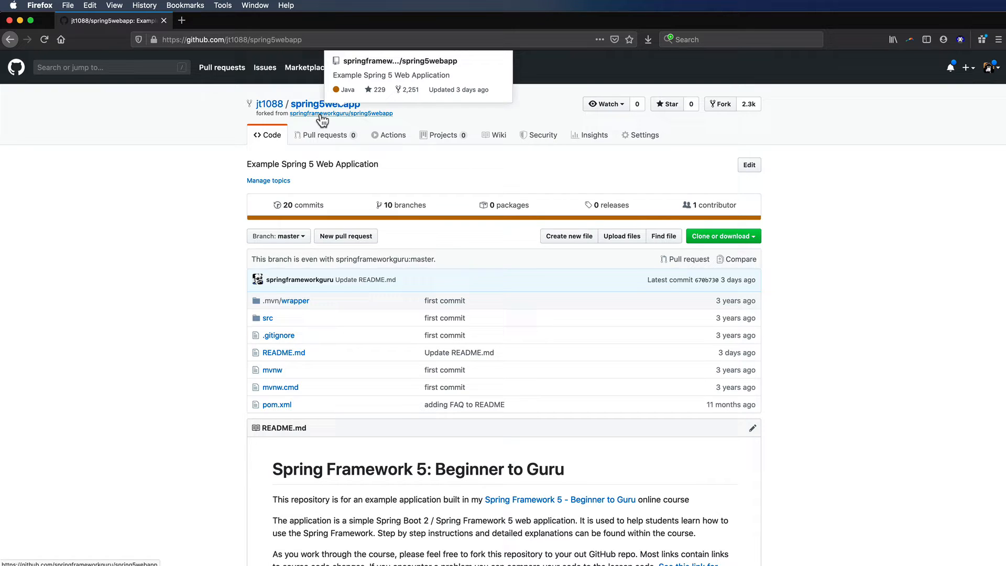
pyautogui.moveTo(135, 375)
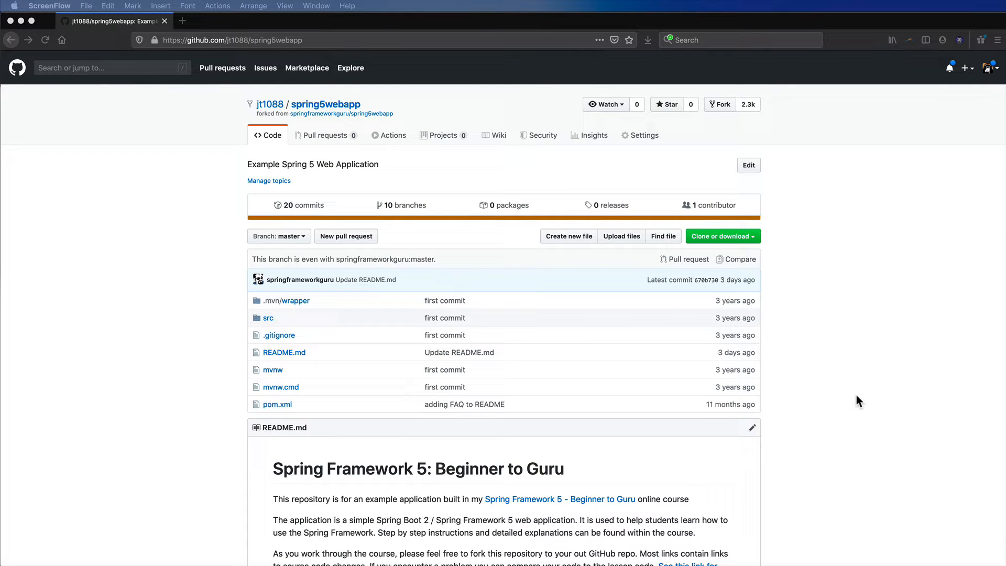
pyautogui.moveTo(201, 308)
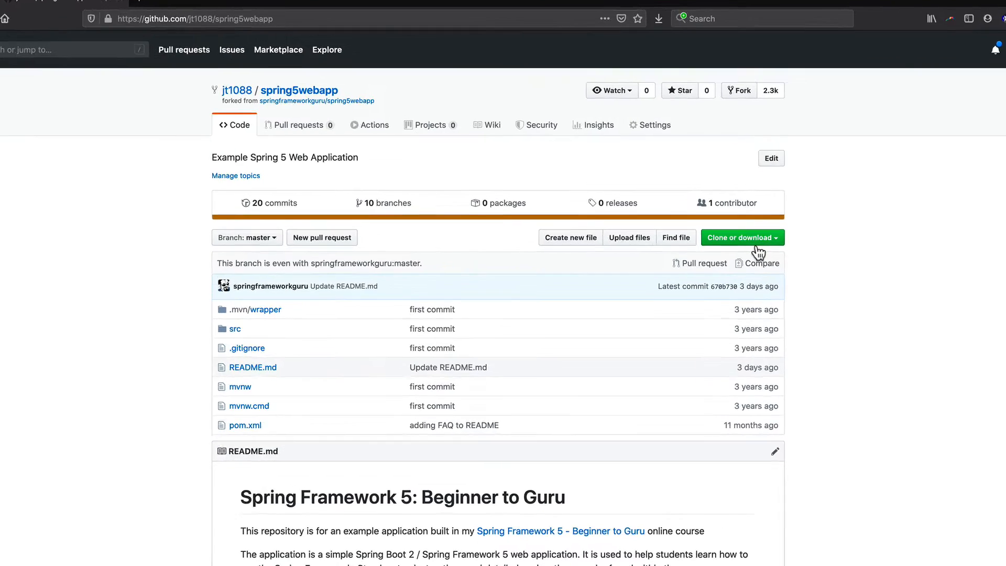
# - Show the fork's clone-with-HTTPS panel exposing the jt1088/spring5webapp URL
pyautogui.click(742, 237)
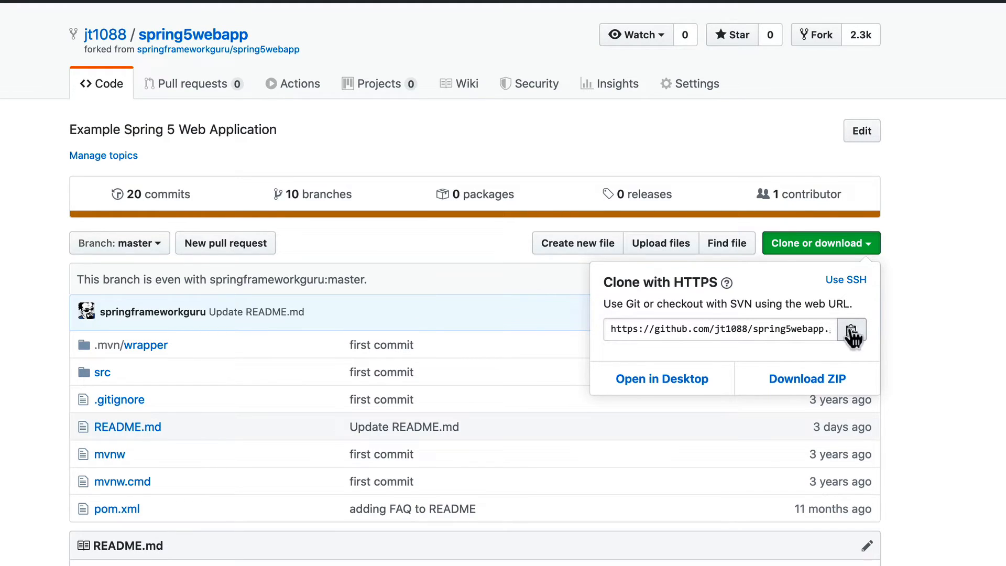
pyautogui.moveTo(719, 303)
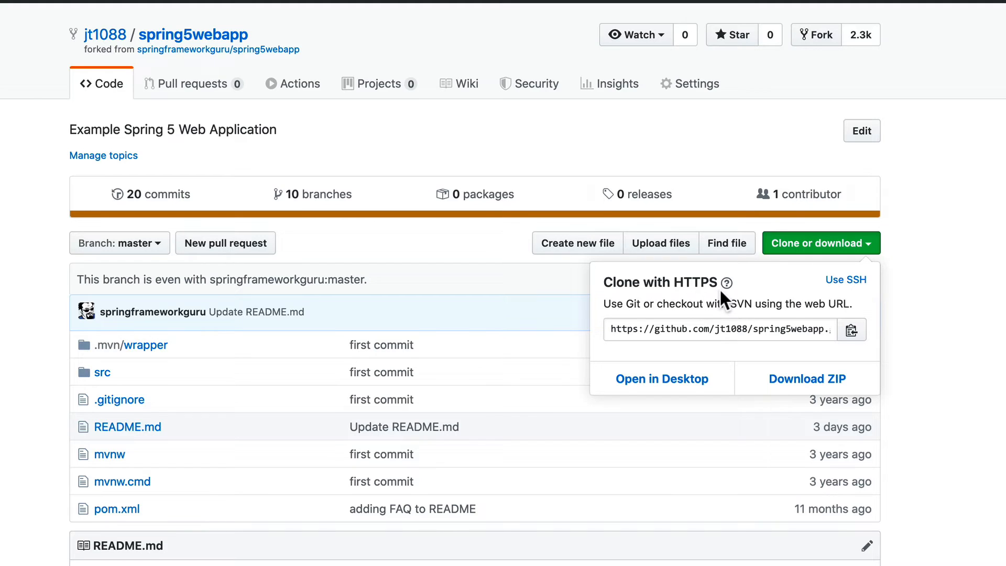
pyautogui.moveTo(945, 327)
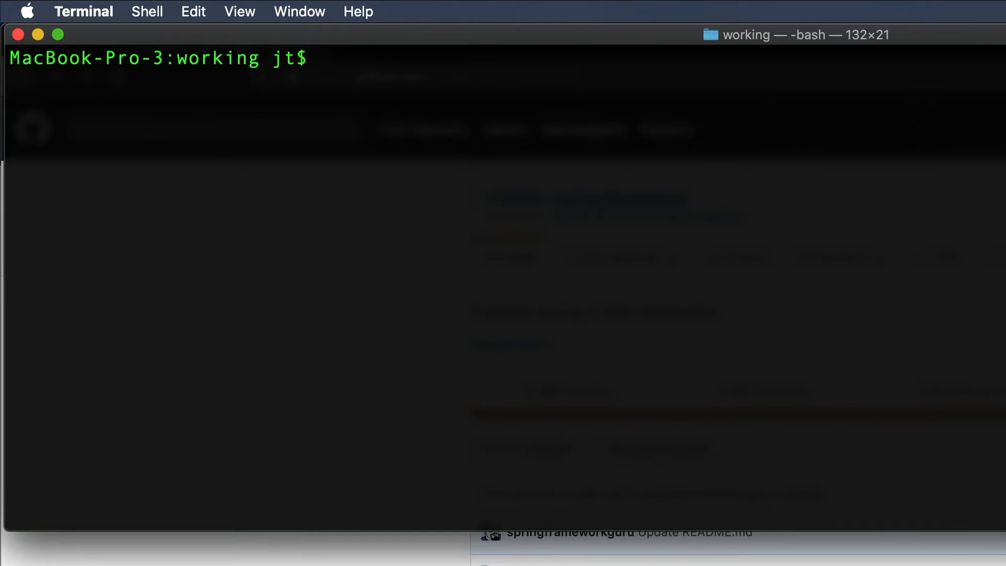
pyautogui.write('git clone')
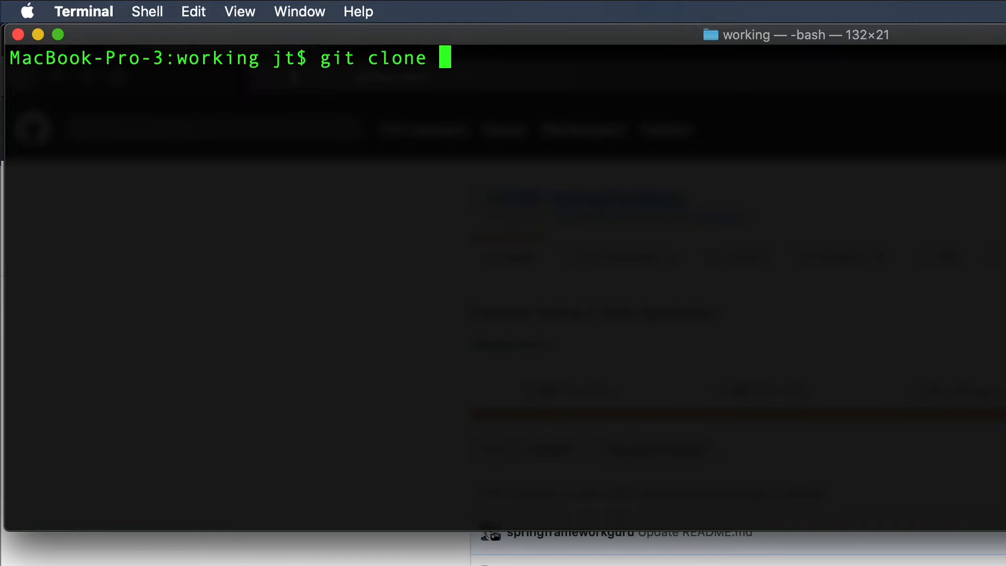
pyautogui.write('https://github.com/jt1088/spring5webapp.git')
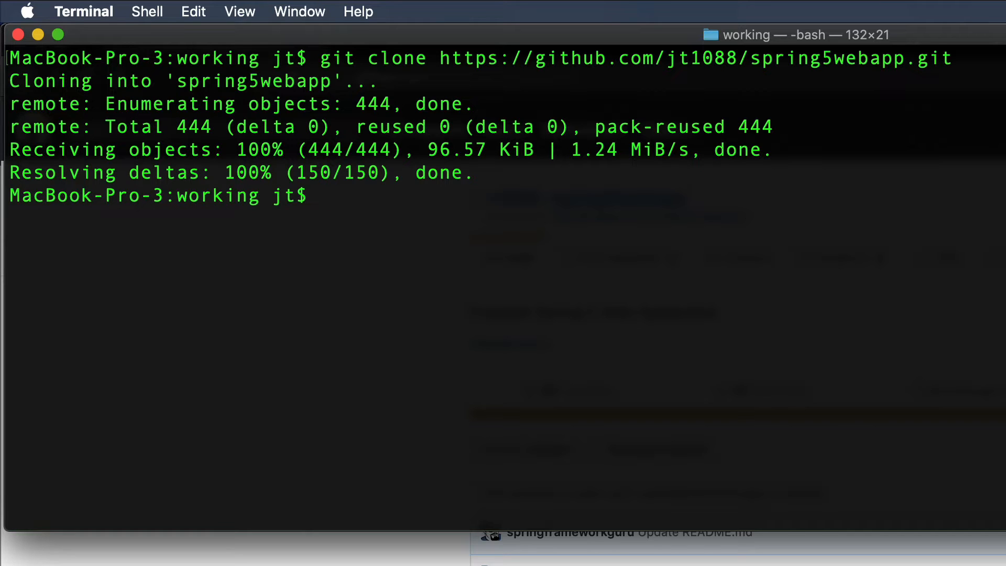
pyautogui.write('ls')
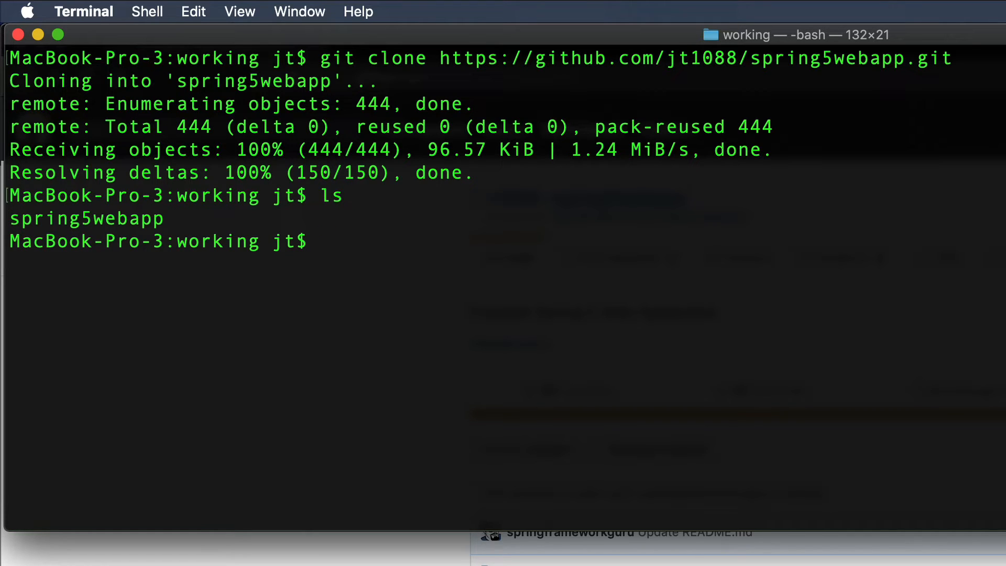
pyautogui.write('cd')
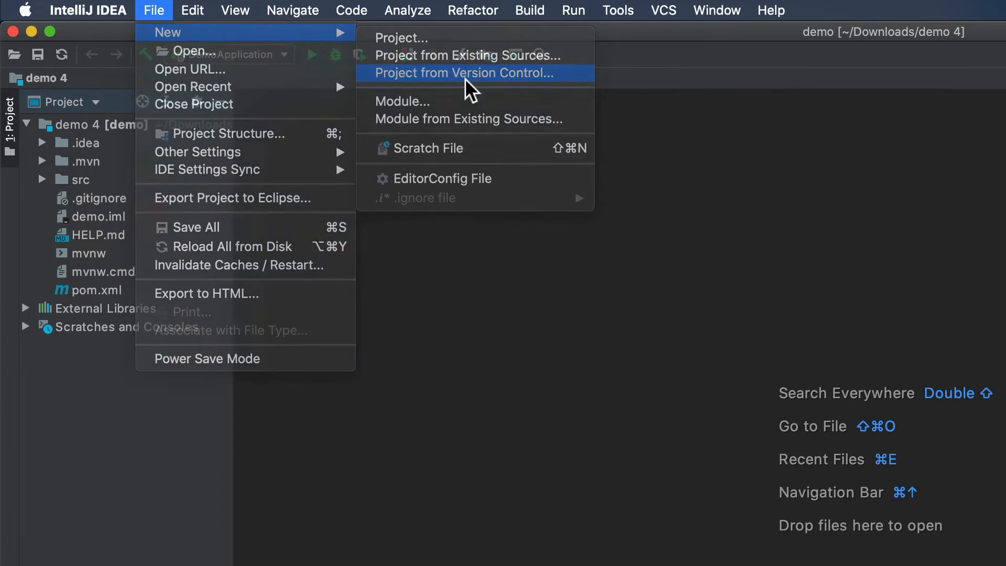
pyautogui.click(463, 73)
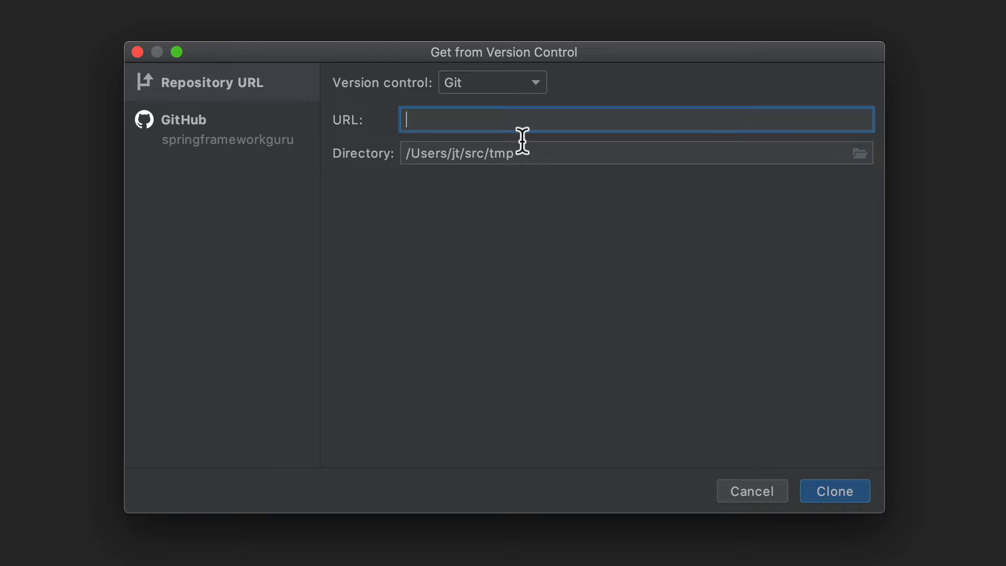
pyautogui.write('https://github.com/jt1088/spring5webapp.git')
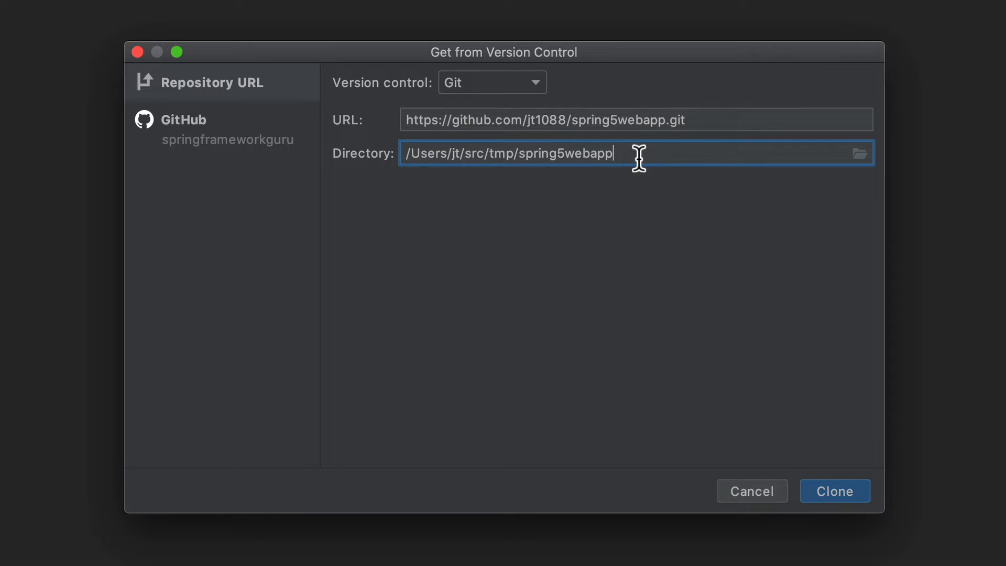
pyautogui.write('2')
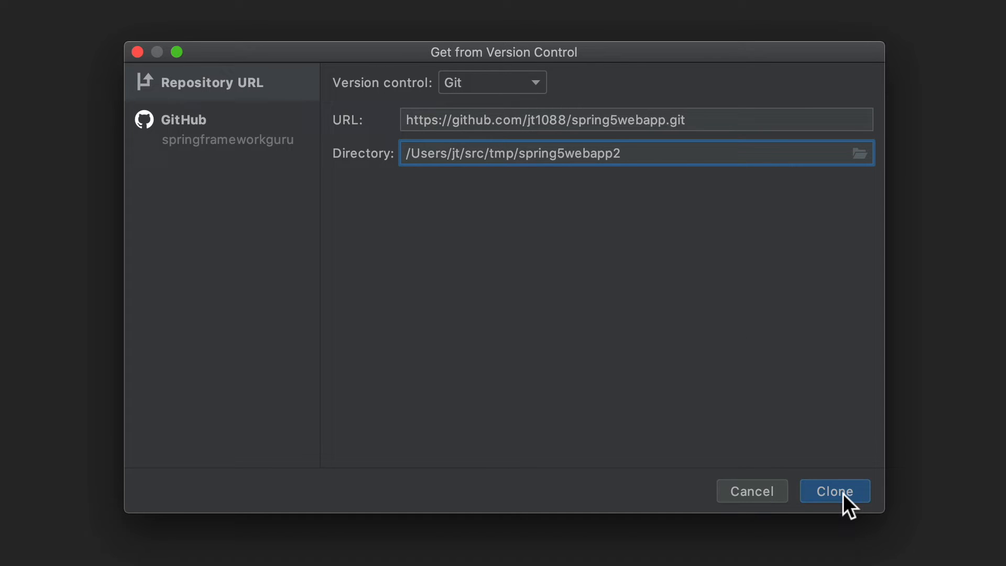
pyautogui.click(834, 490)
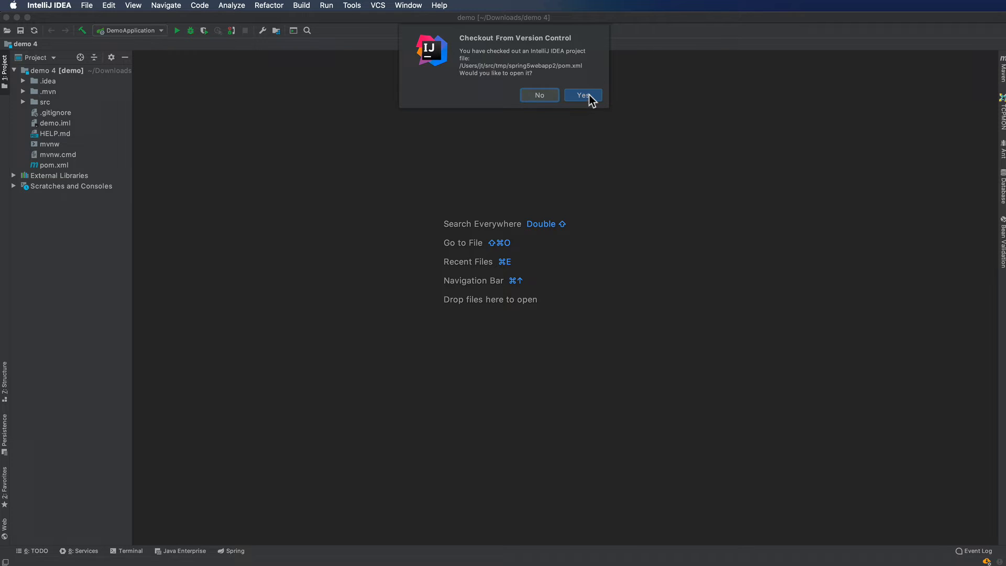
pyautogui.click(583, 94)
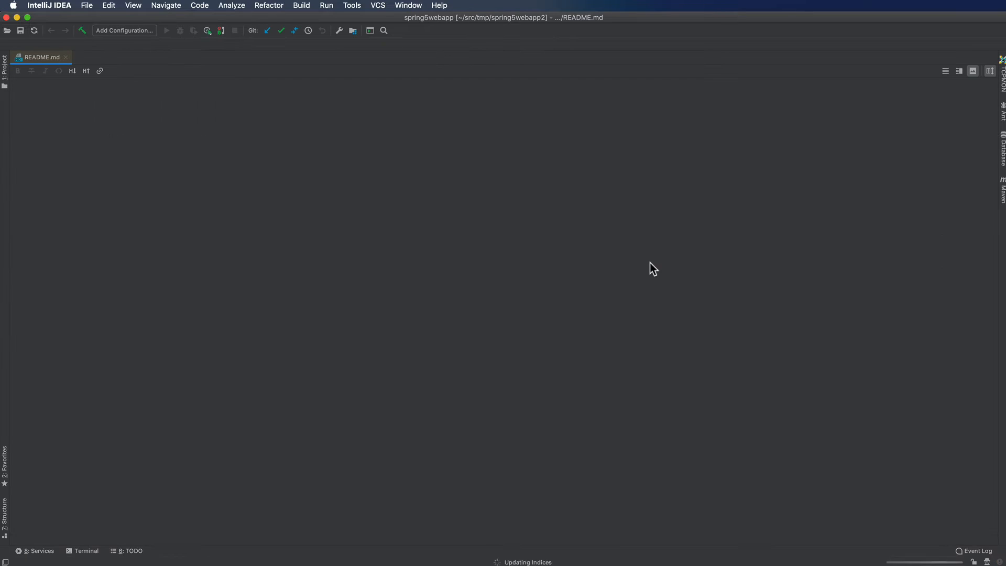
# - Expand the spring5webapp2 project tree and load pom.xml in the editor
pyautogui.click(4, 68)
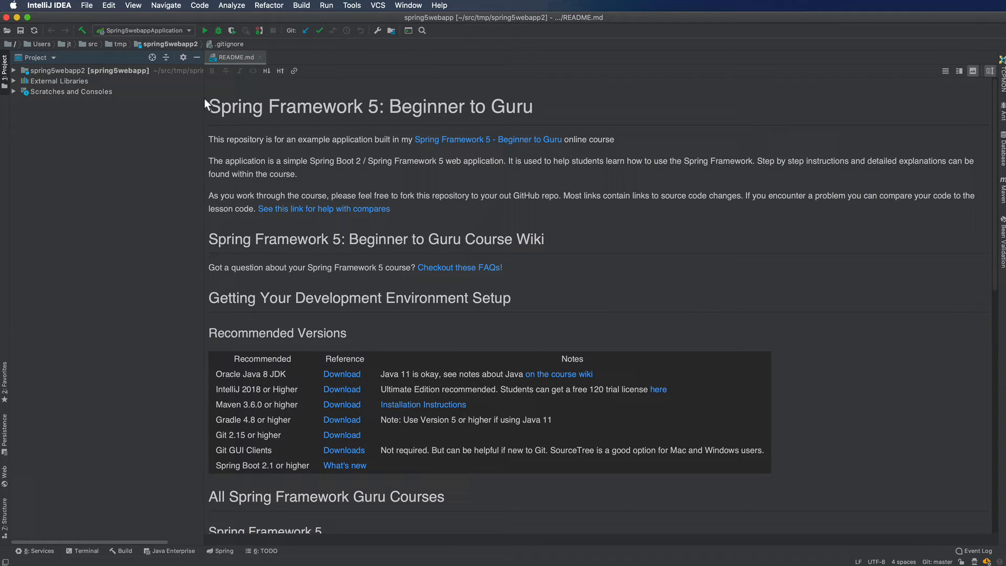
pyautogui.click(13, 70)
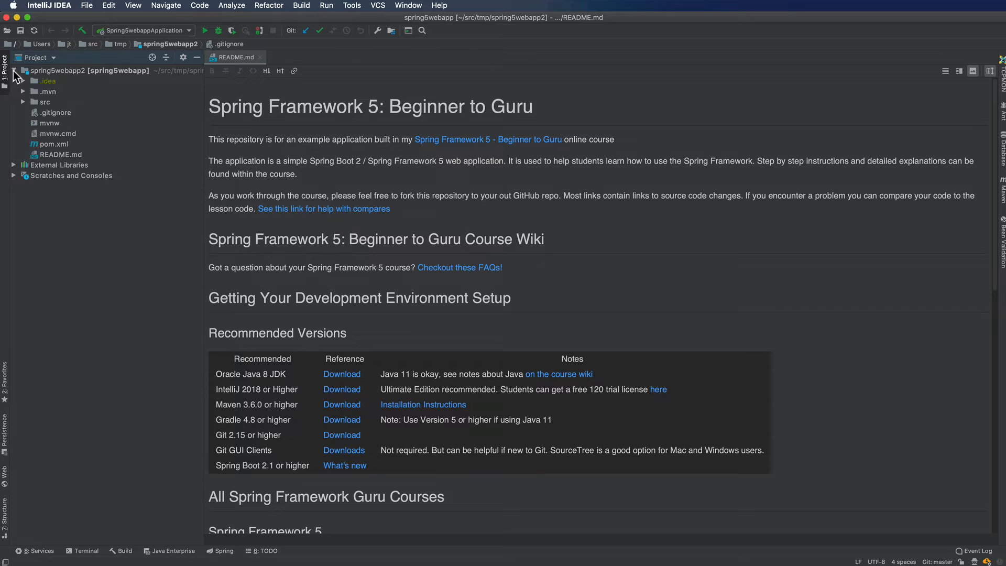
pyautogui.click(54, 144)
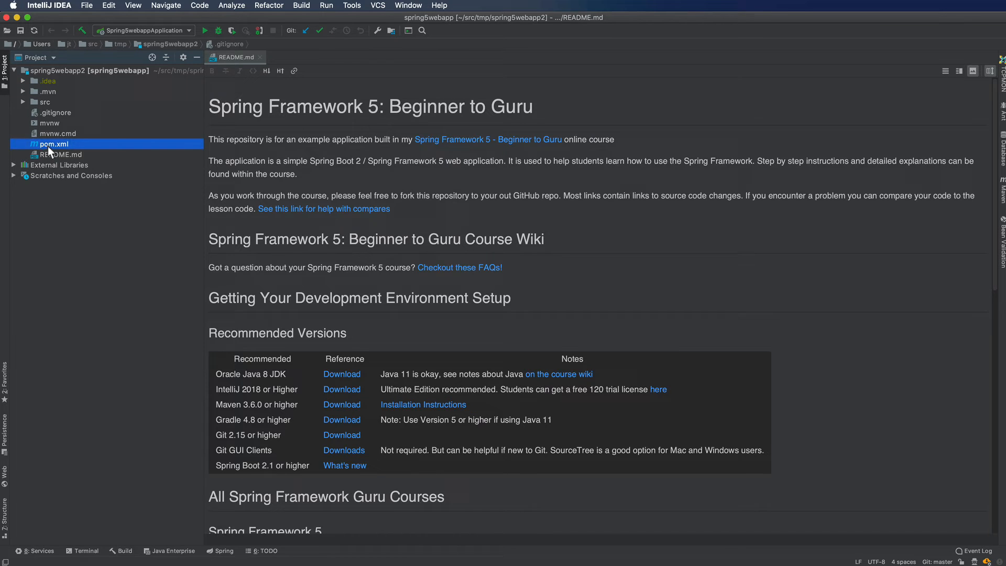
pyautogui.doubleClick(48, 143)
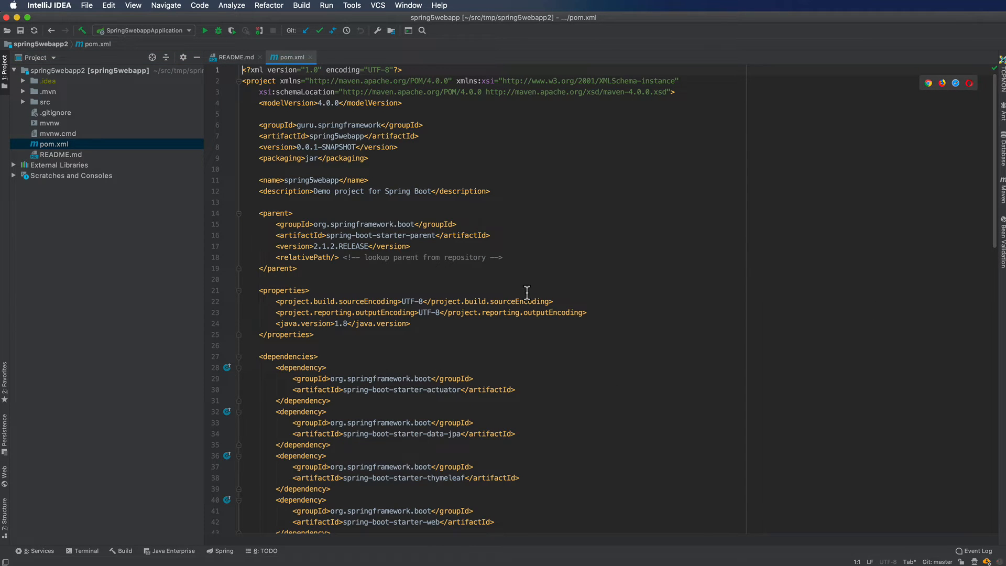
pyautogui.moveTo(404, 283)
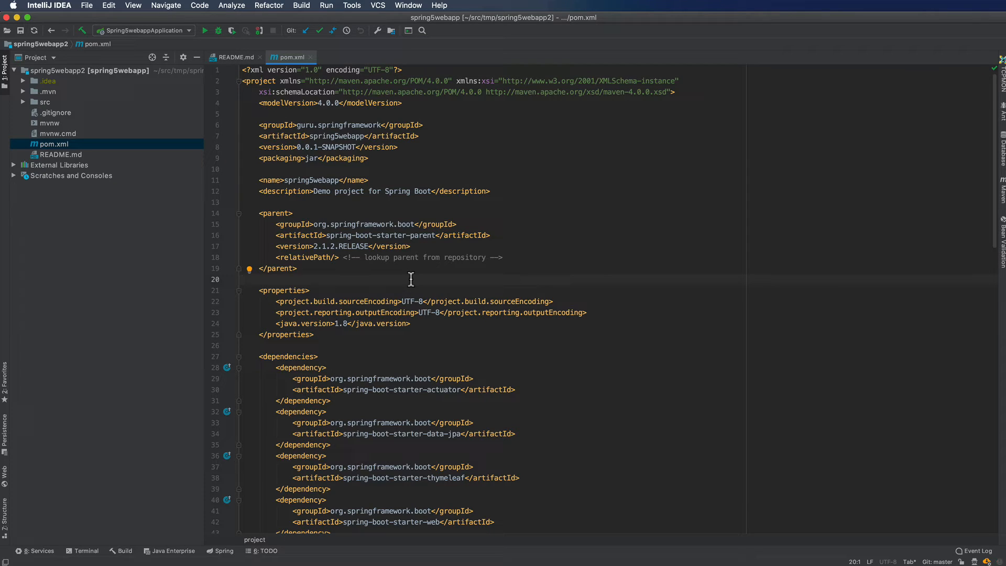
pyautogui.moveTo(822, 209)
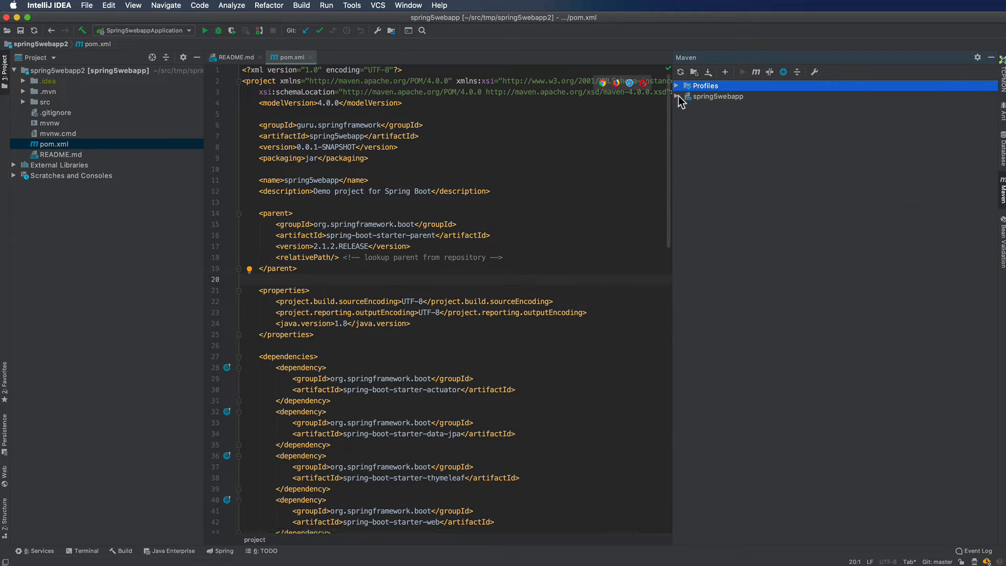
# - Expand the spring5webapp Maven project and review the available pom.xml actions without choosing one
pyautogui.click(678, 96)
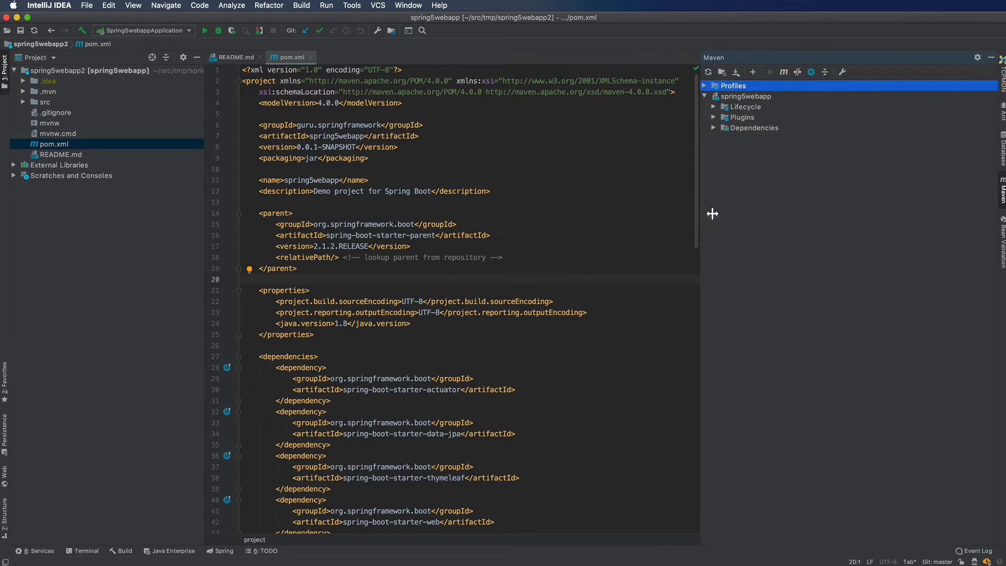
pyautogui.rightClick(567, 172)
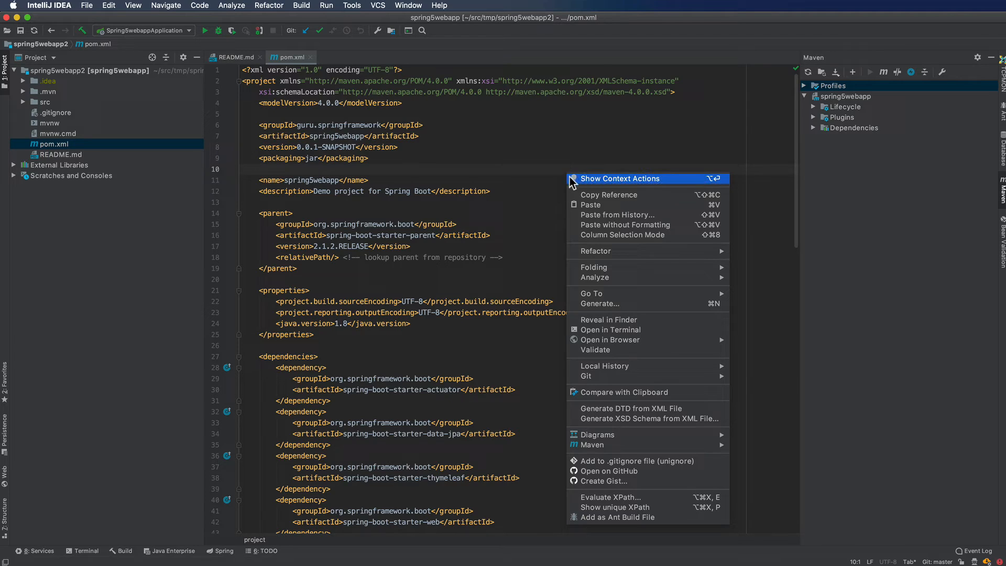
pyautogui.moveTo(586, 375)
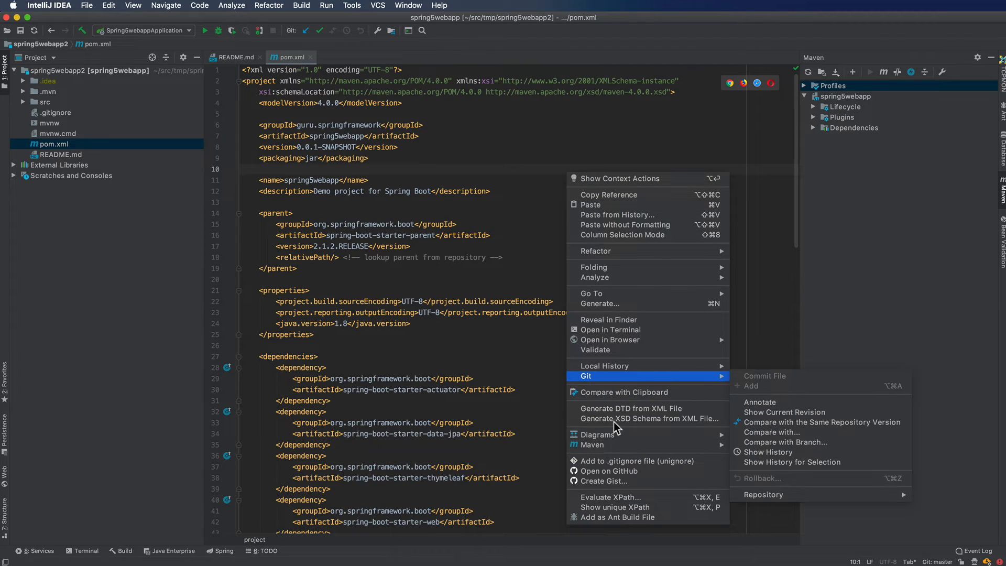
pyautogui.moveTo(619, 371)
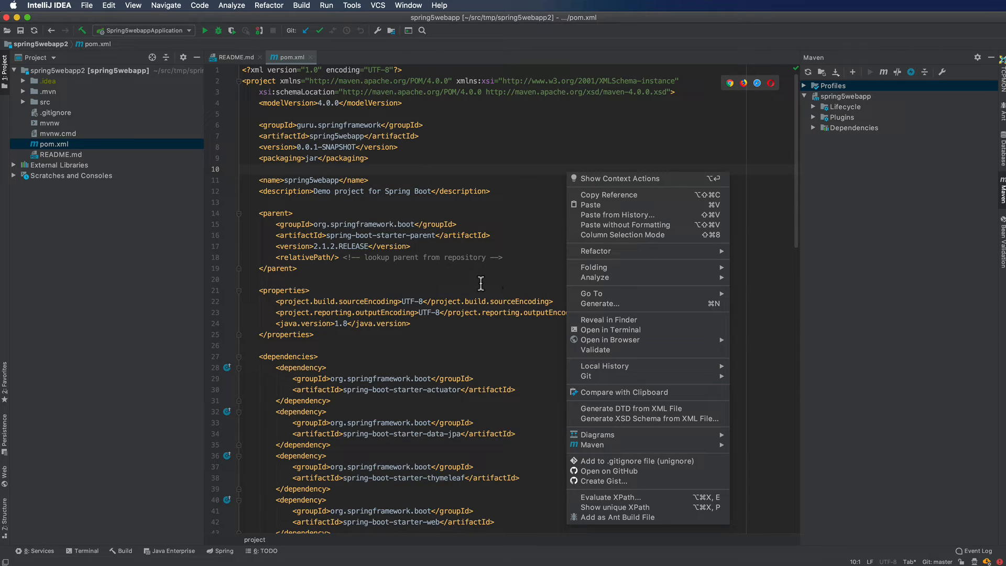
pyautogui.click(480, 285)
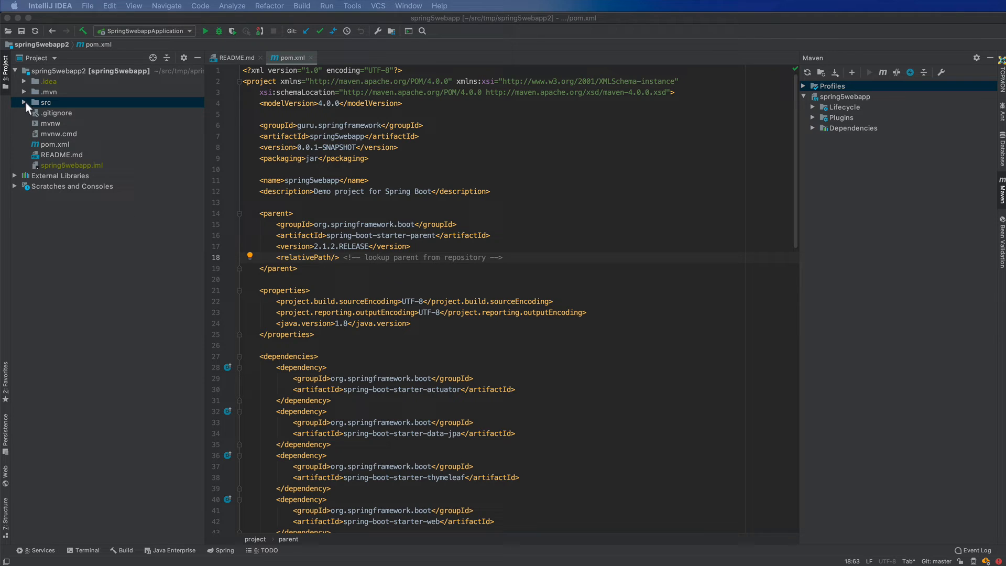
# - Expand src/main/java and enable Compact Middle Packages in the Project view
pyautogui.click(24, 102)
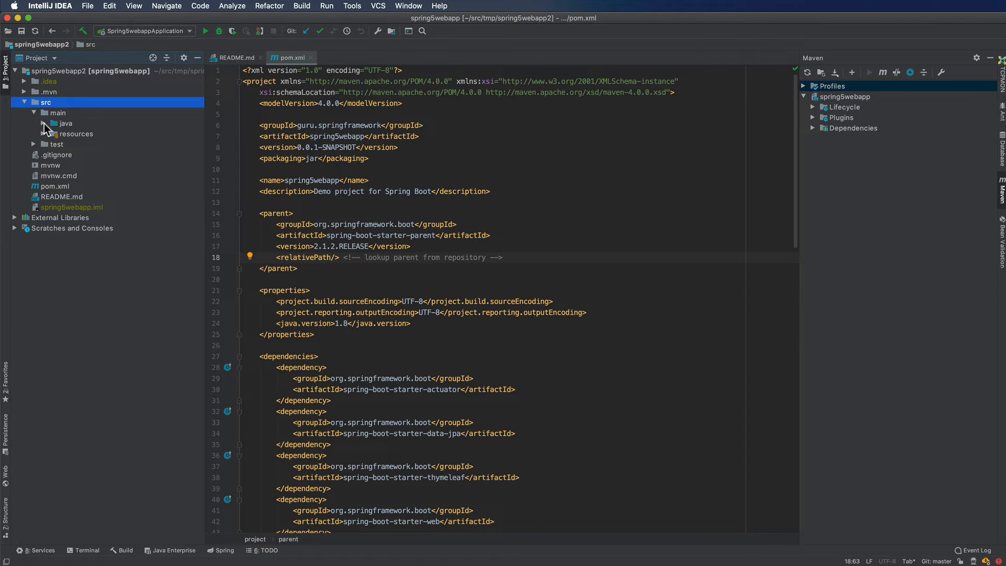
pyautogui.click(45, 123)
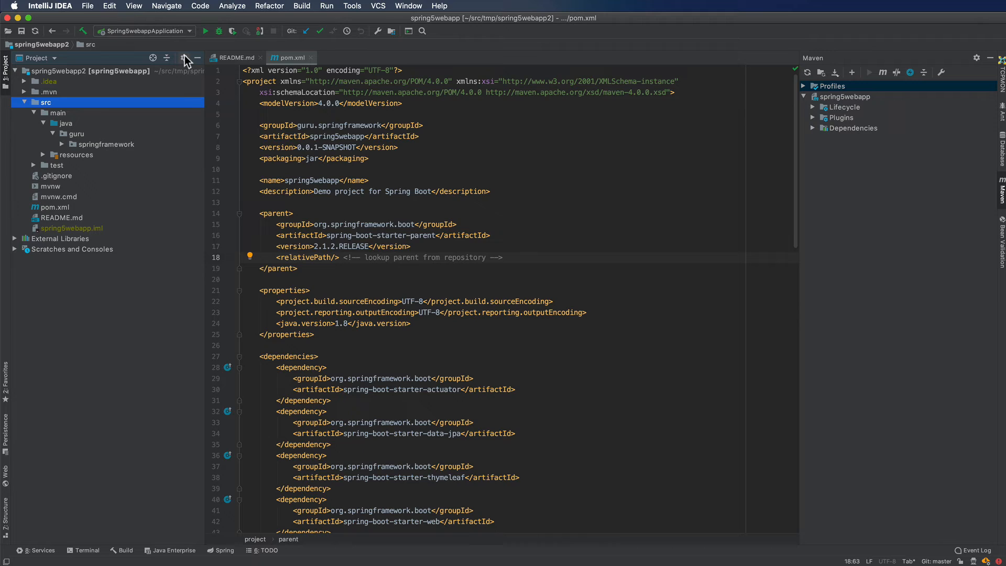
pyautogui.click(184, 58)
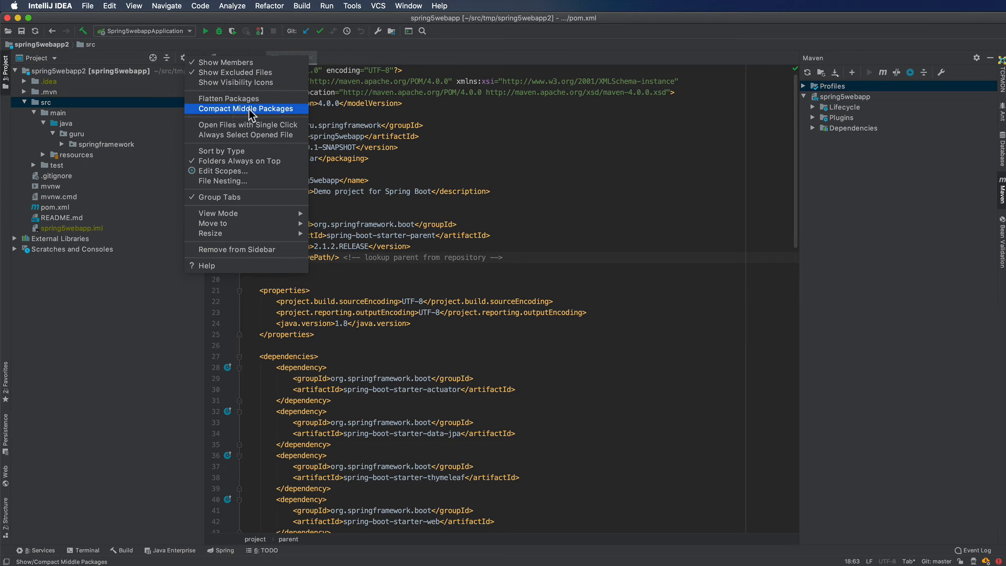
pyautogui.click(247, 108)
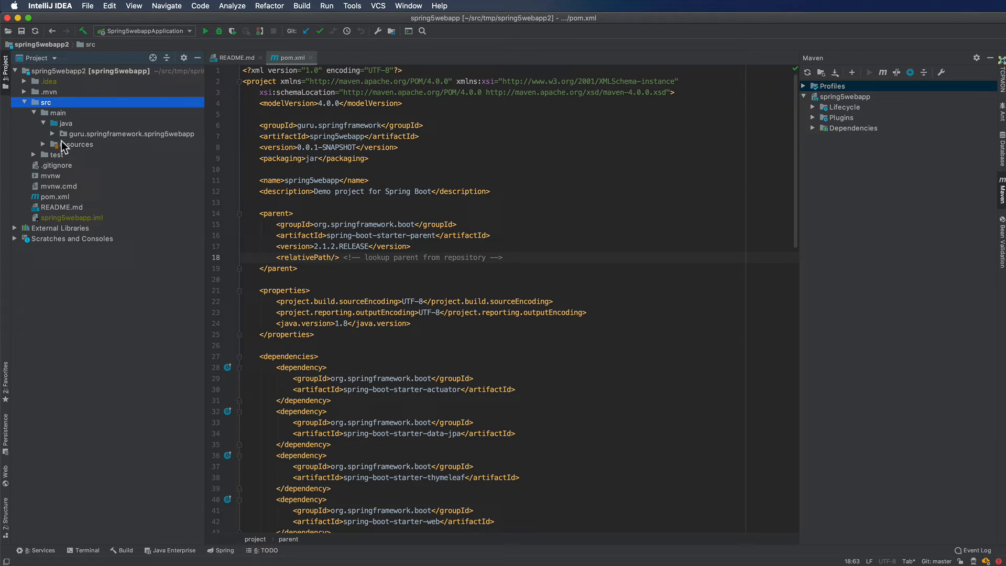
# - Create a new Java class named Foo in the guru.springframework.spring5webapp package
pyautogui.click(44, 134)
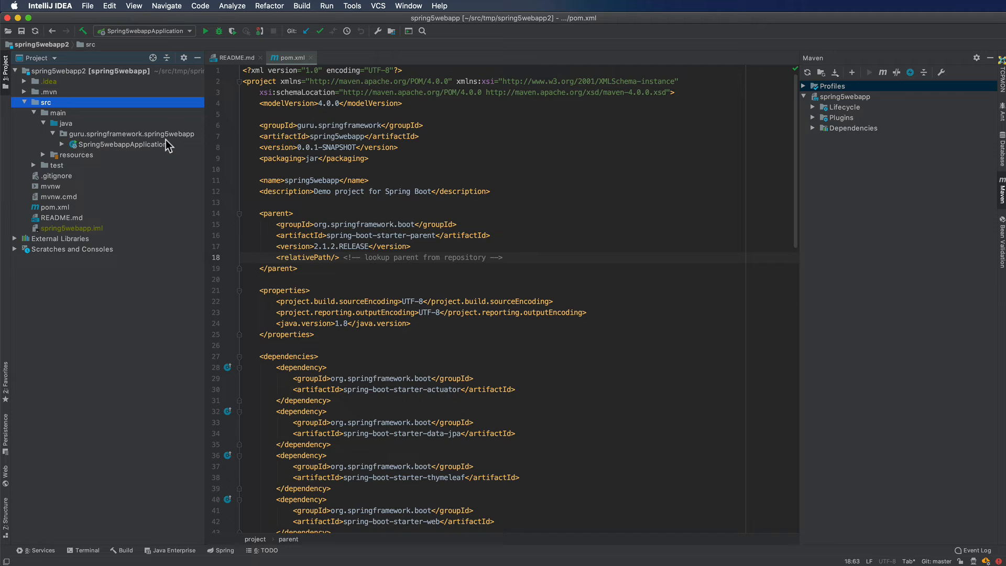
pyautogui.rightClick(131, 133)
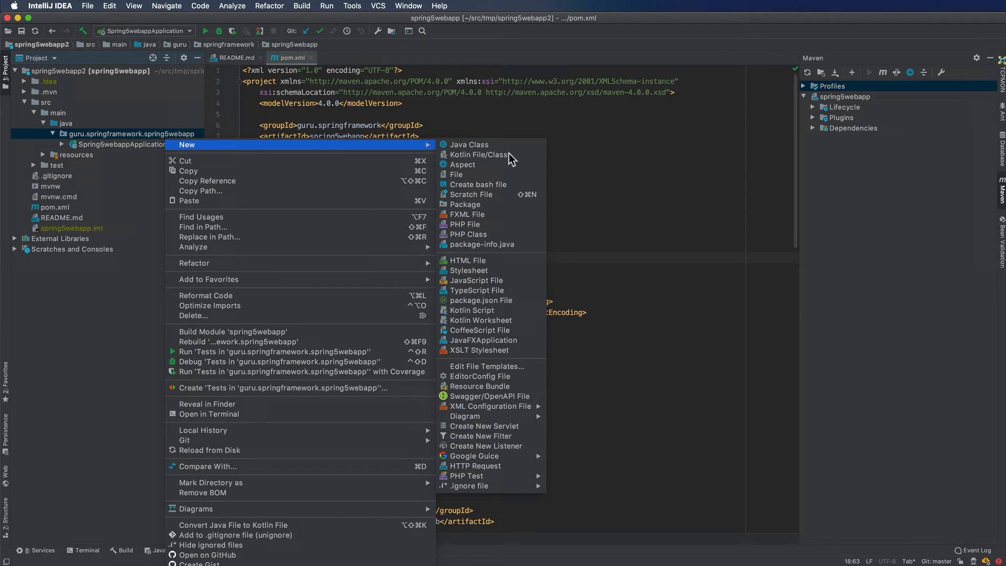
pyautogui.click(470, 144)
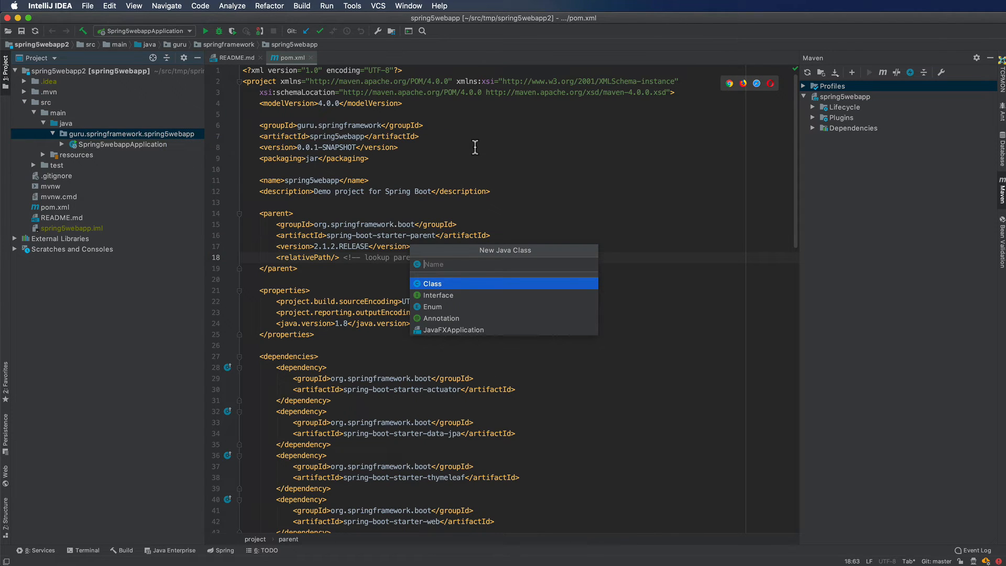
pyautogui.write('Foo')
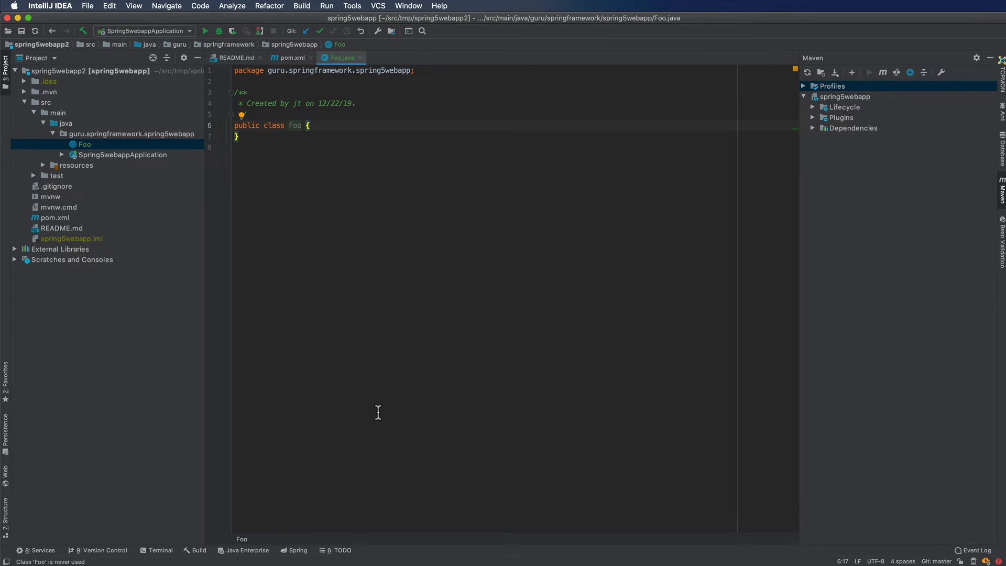
pyautogui.moveTo(317, 292)
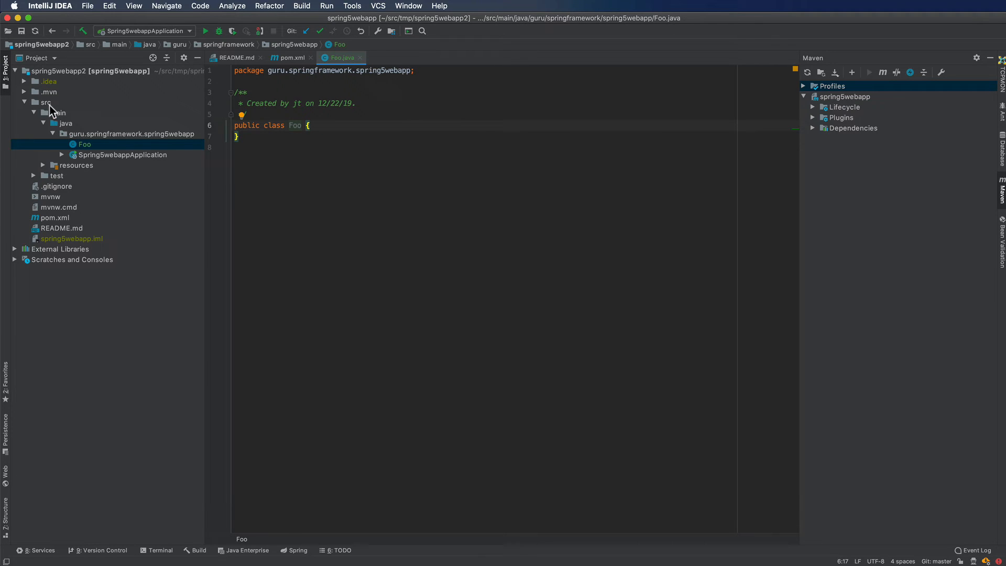
# - Select the src folder and bring up Git's Compare with Branch chooser for it
pyautogui.click(46, 102)
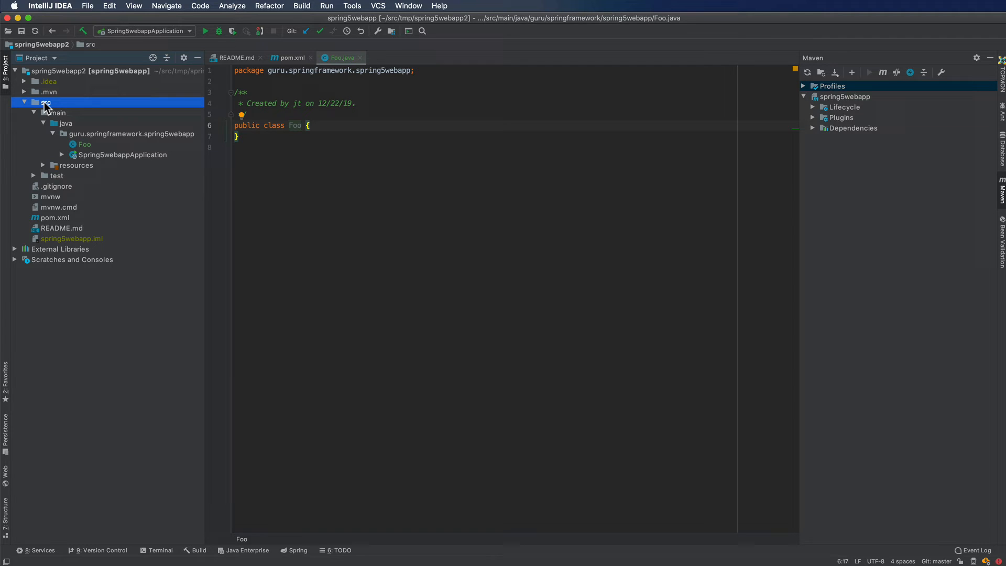
pyautogui.rightClick(47, 102)
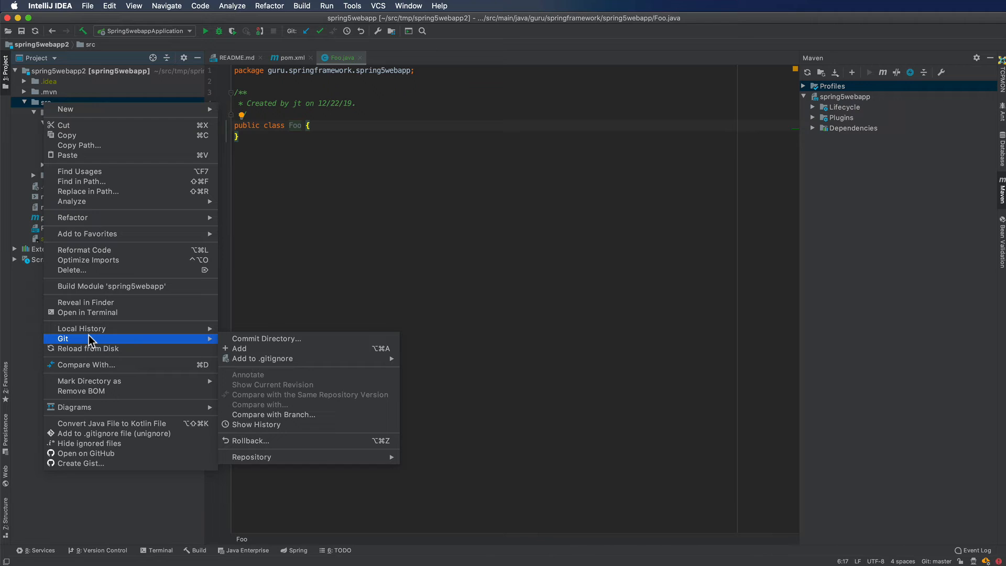
pyautogui.moveTo(183, 355)
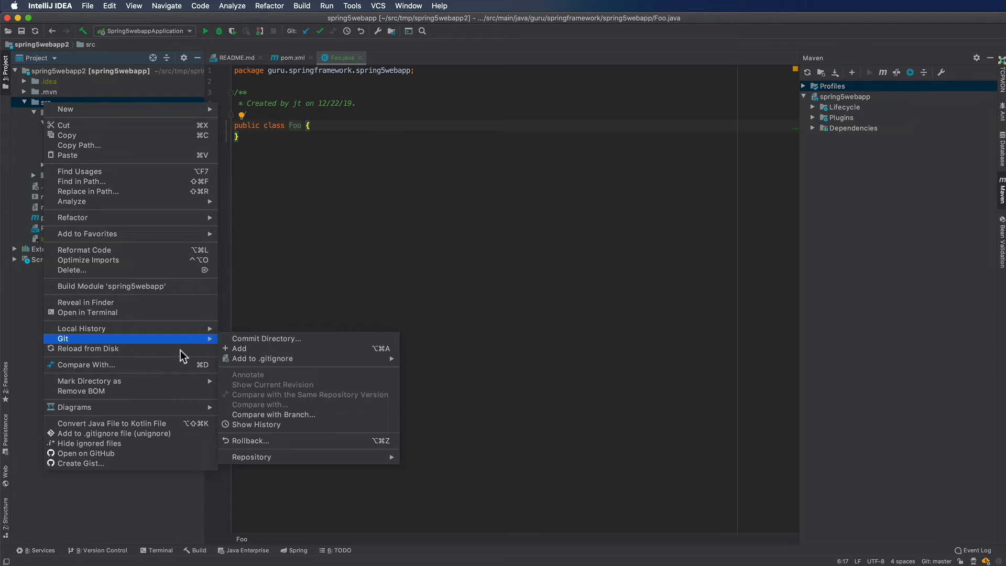
pyautogui.moveTo(260, 438)
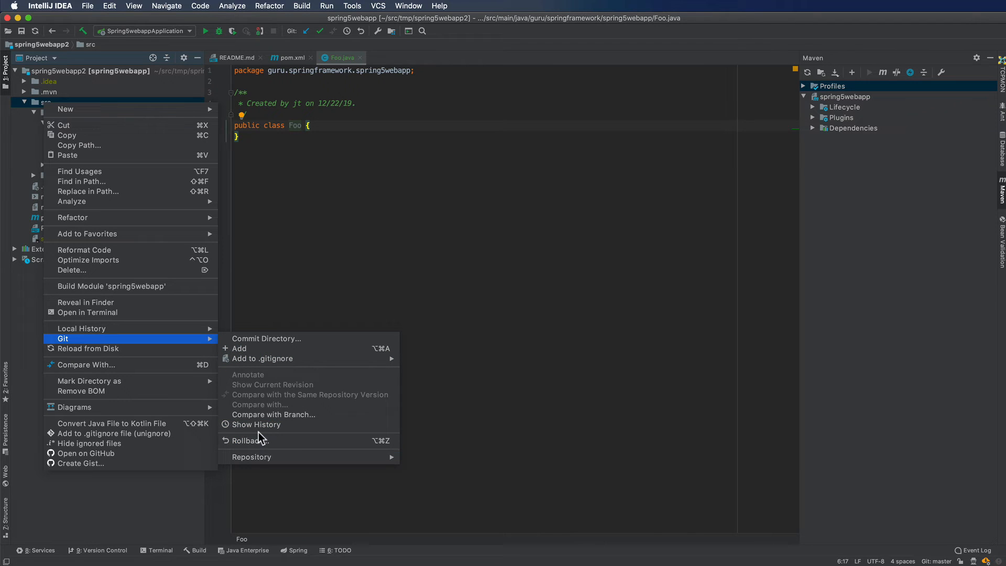
pyautogui.click(274, 415)
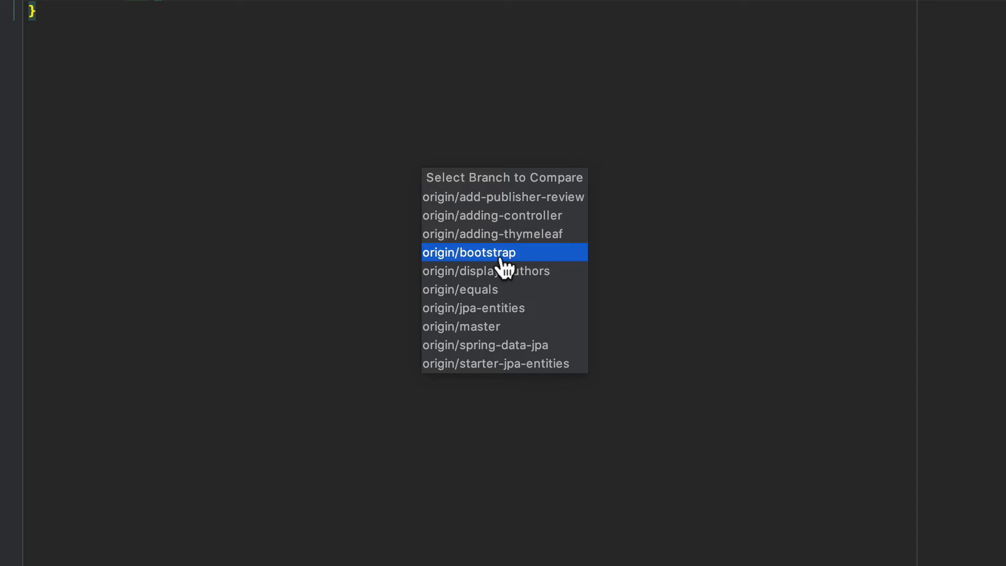
pyautogui.moveTo(518, 206)
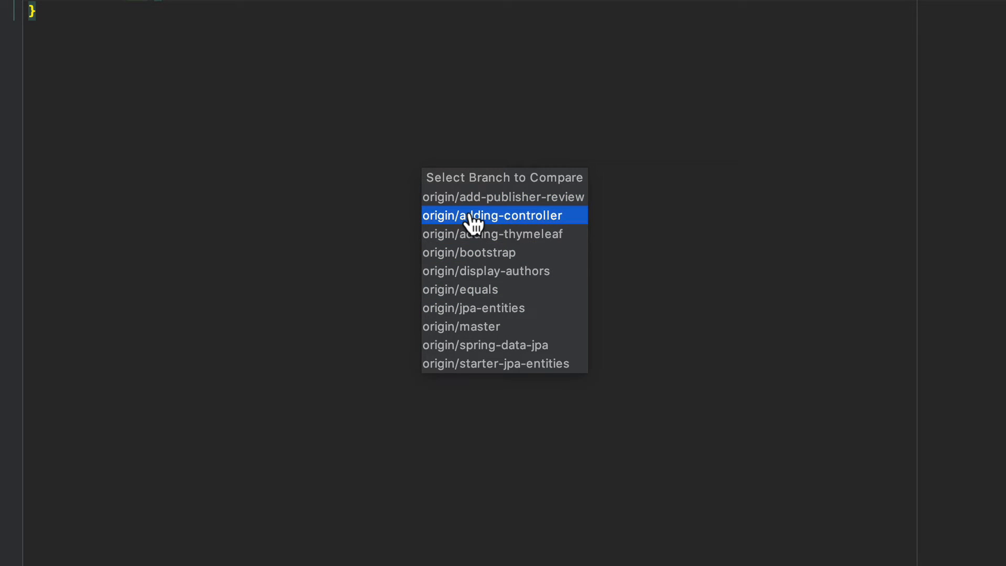
pyautogui.moveTo(526, 235)
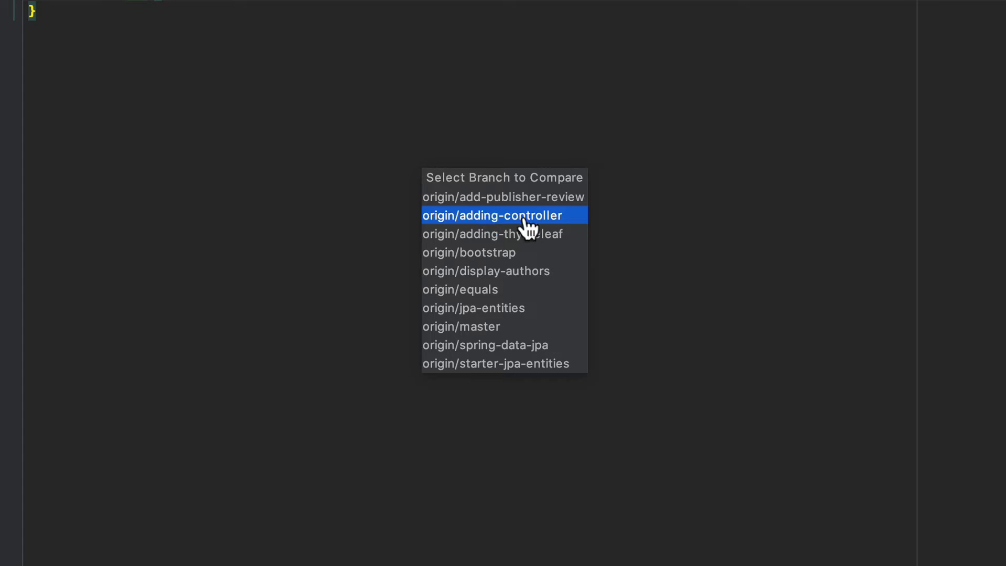
pyautogui.moveTo(494, 265)
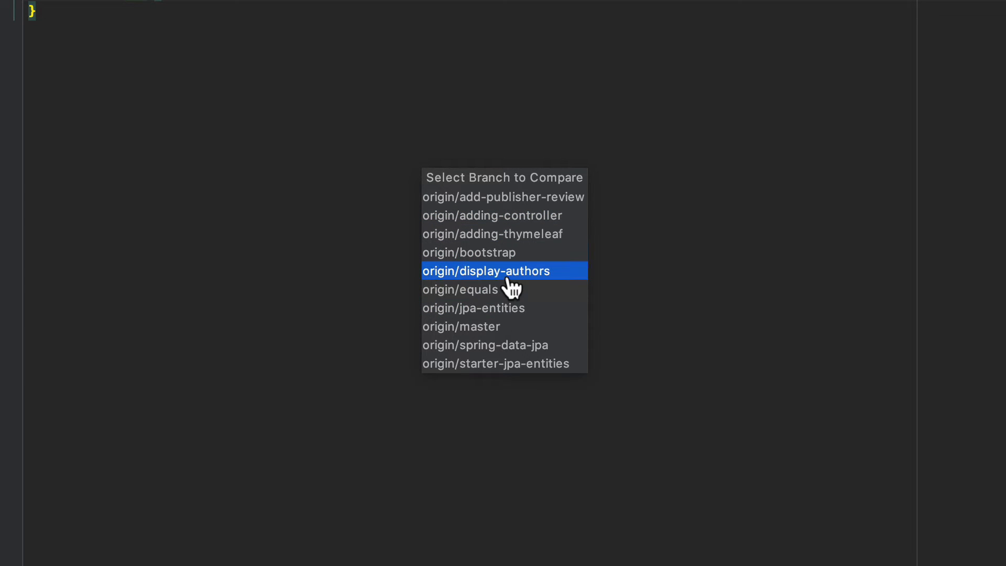
pyautogui.moveTo(525, 250)
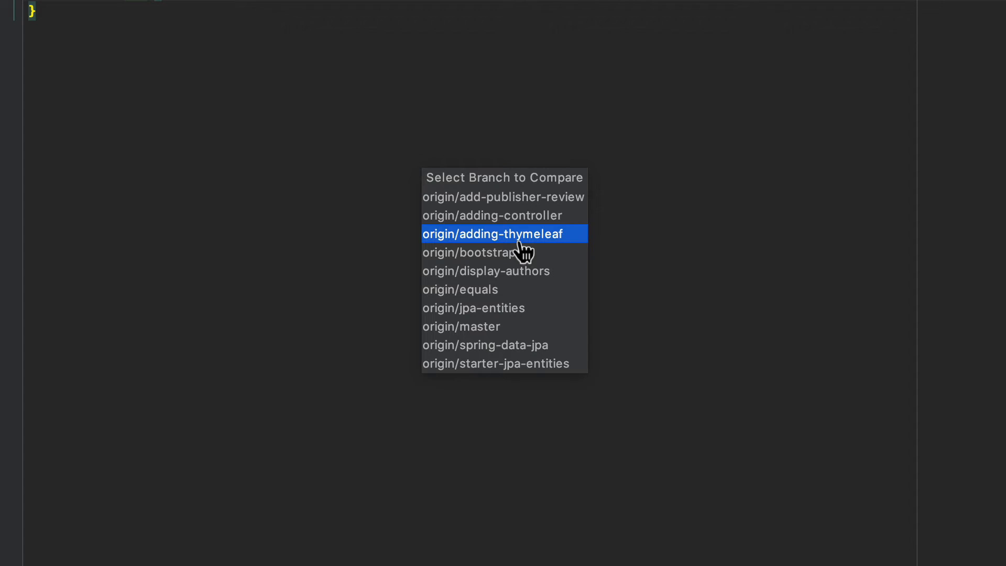
# - Compare against origin/adding-thymeleaf and view the BookController.java differences
pyautogui.click(503, 234)
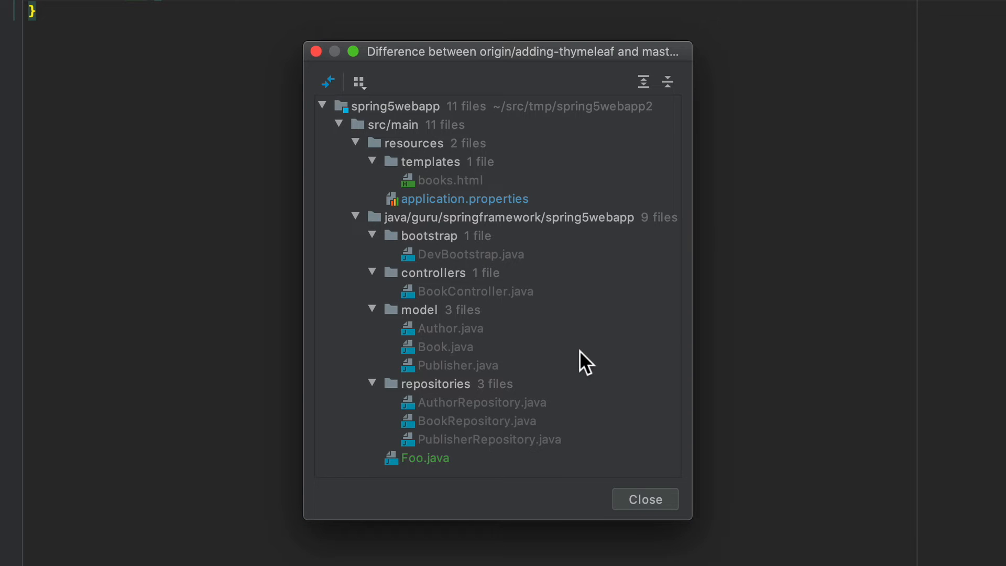
pyautogui.moveTo(442, 190)
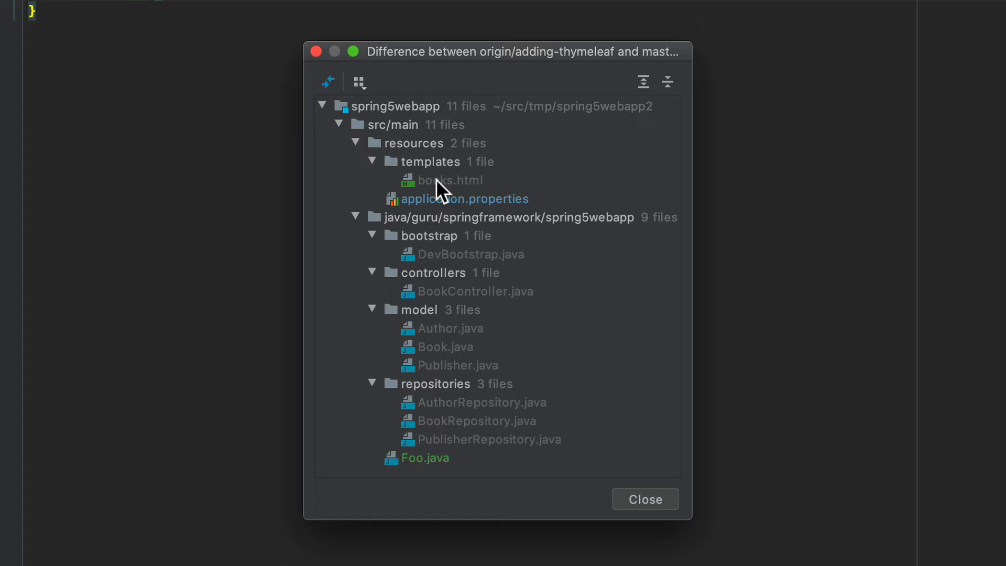
pyautogui.moveTo(463, 194)
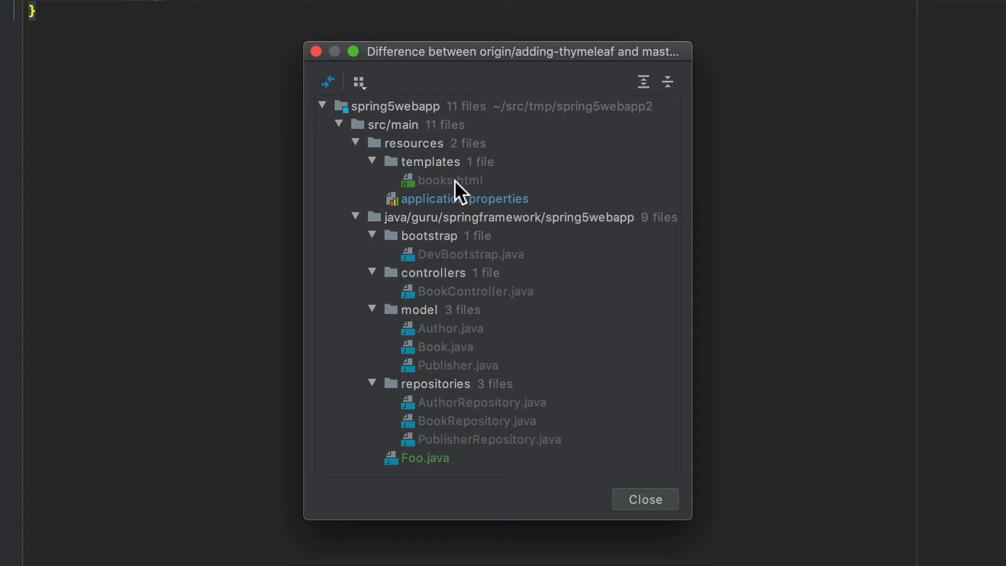
pyautogui.click(470, 254)
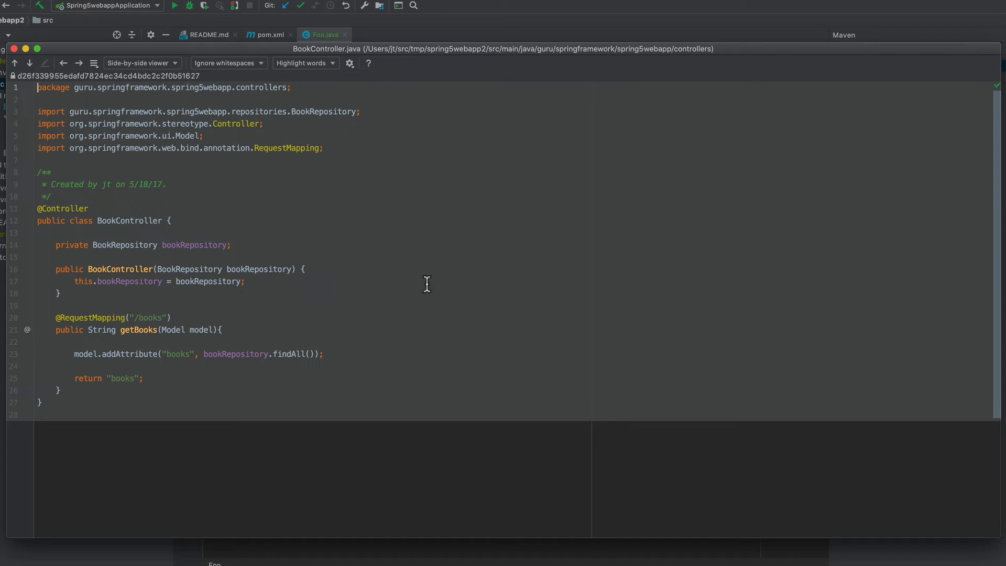
pyautogui.moveTo(110, 205)
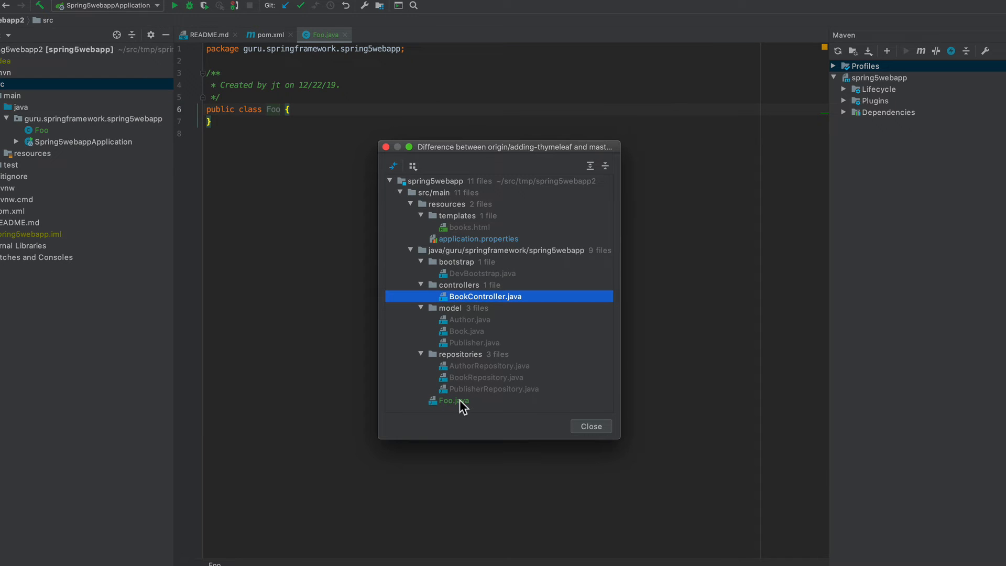
# - View the Foo.java and application.properties differences among the 11 changed files
pyautogui.click(454, 400)
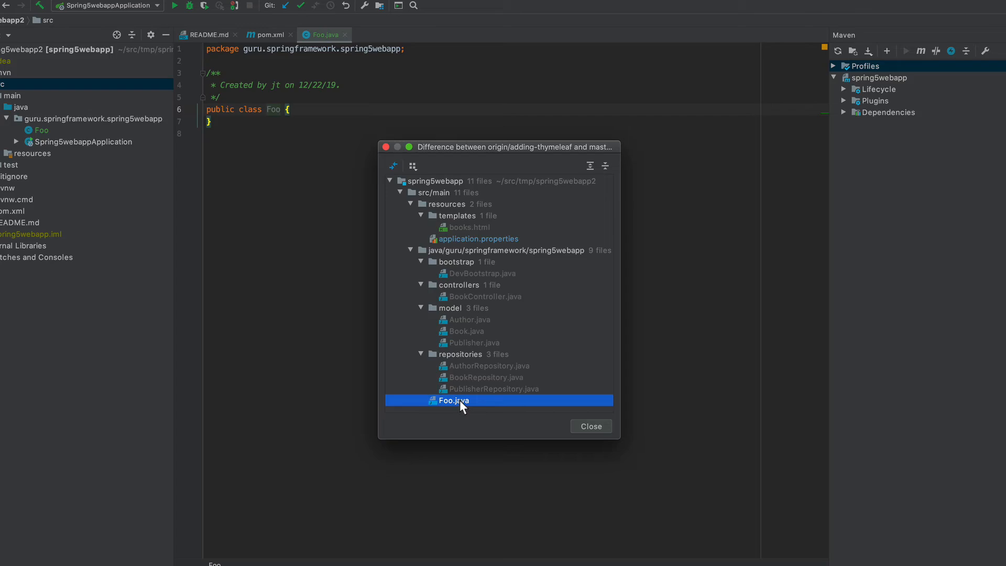
pyautogui.doubleClick(453, 400)
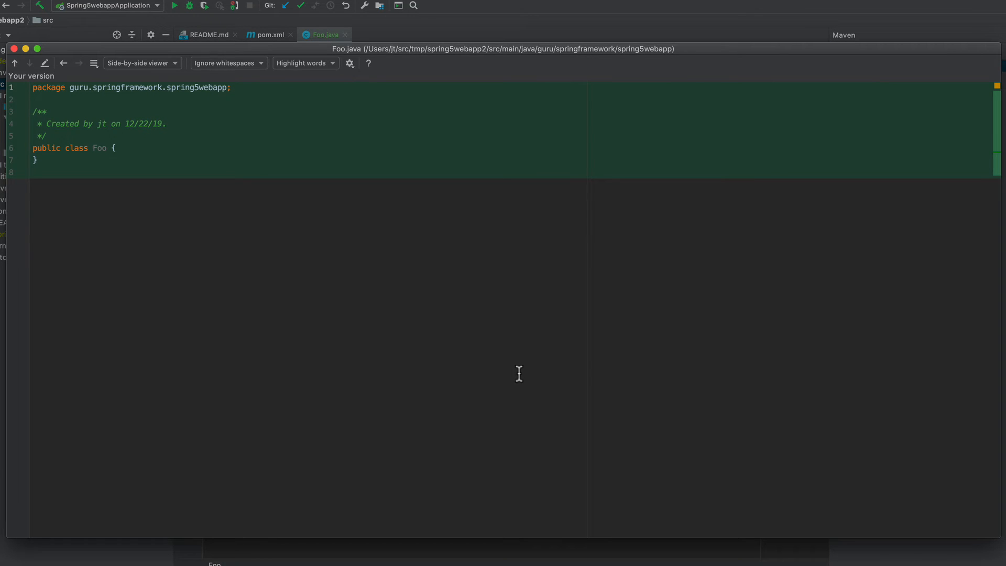
pyautogui.moveTo(38, 63)
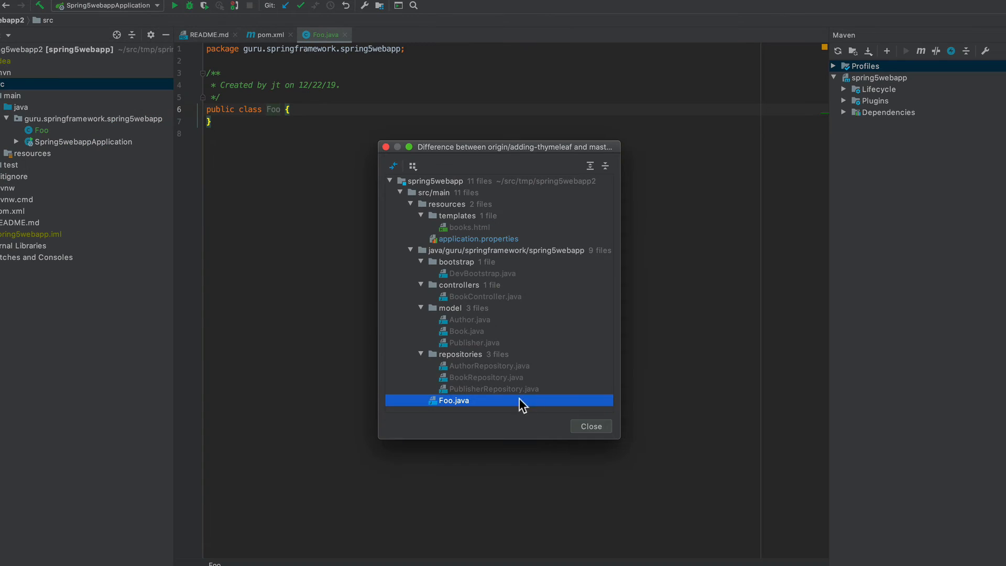
pyautogui.moveTo(462, 248)
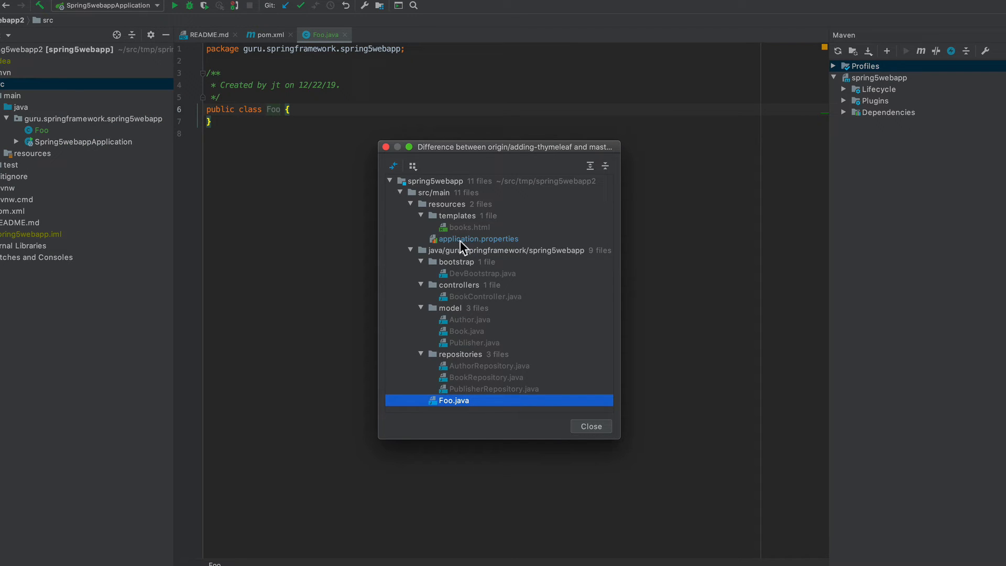
pyautogui.click(477, 238)
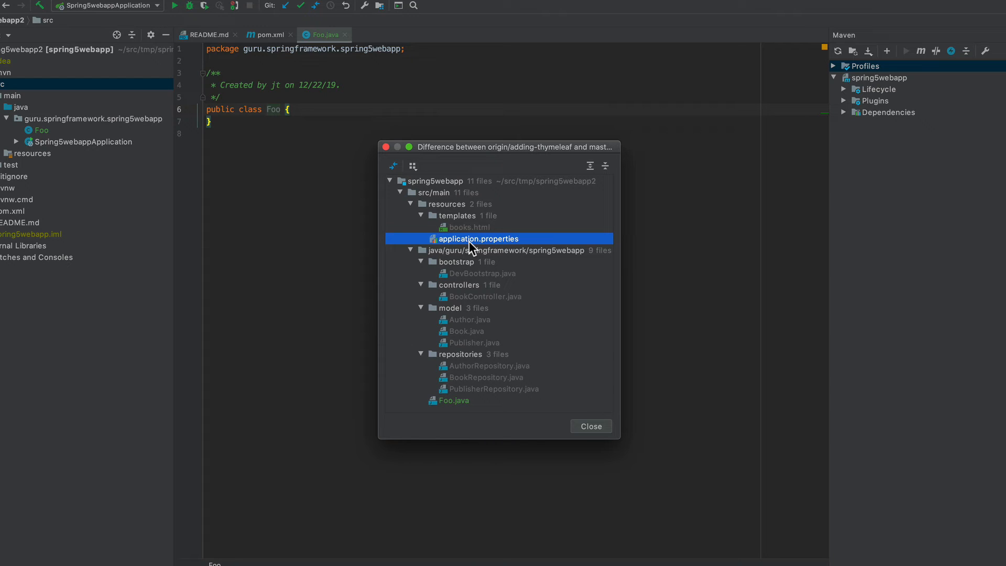
pyautogui.doubleClick(478, 238)
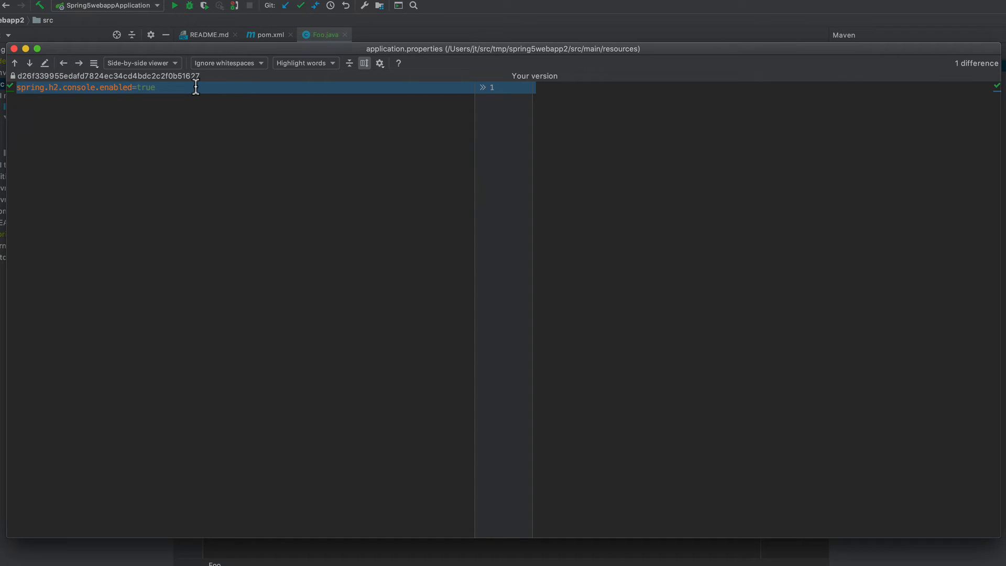
pyautogui.moveTo(340, 123)
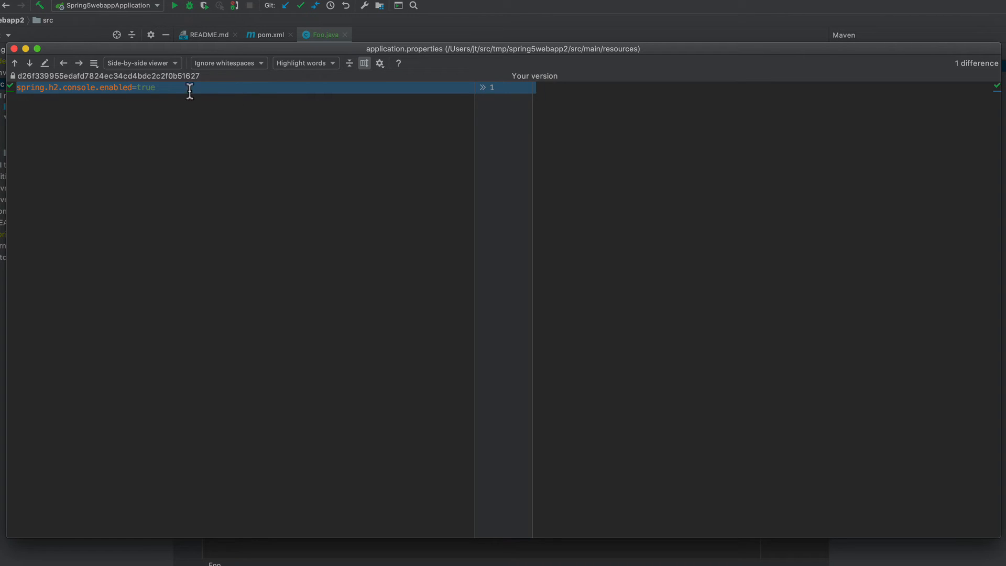
pyautogui.moveTo(210, 132)
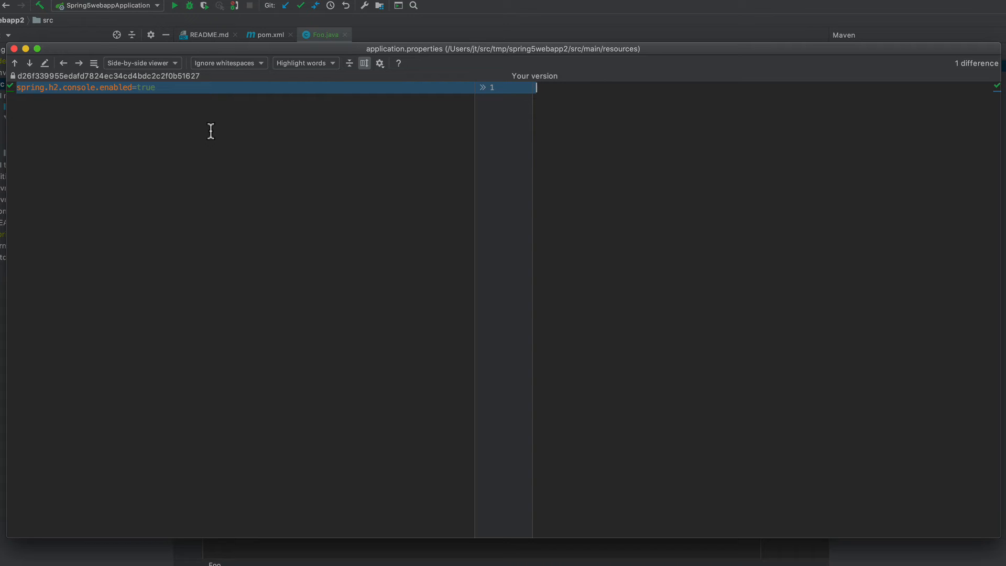
pyautogui.moveTo(192, 116)
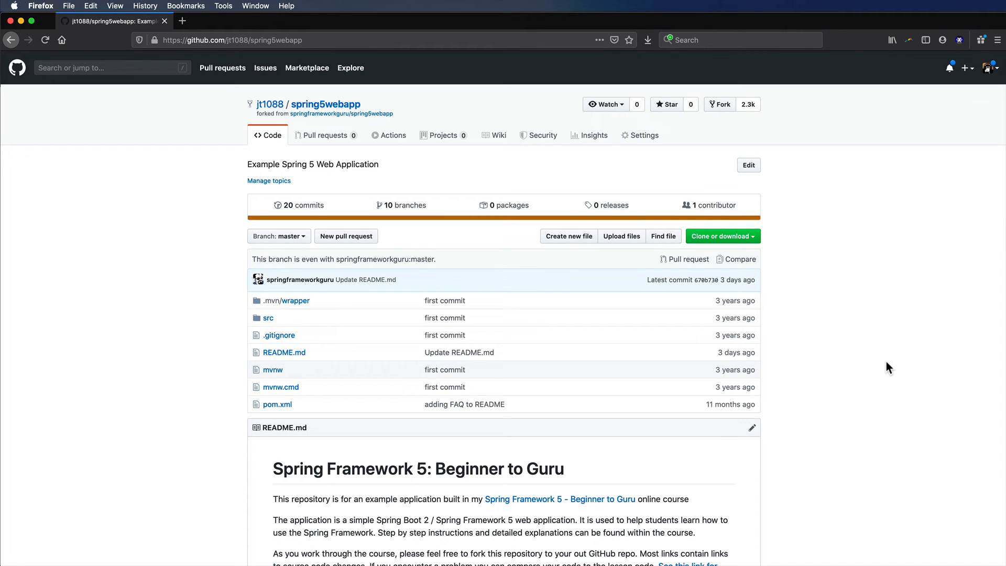
pyautogui.moveTo(26, 302)
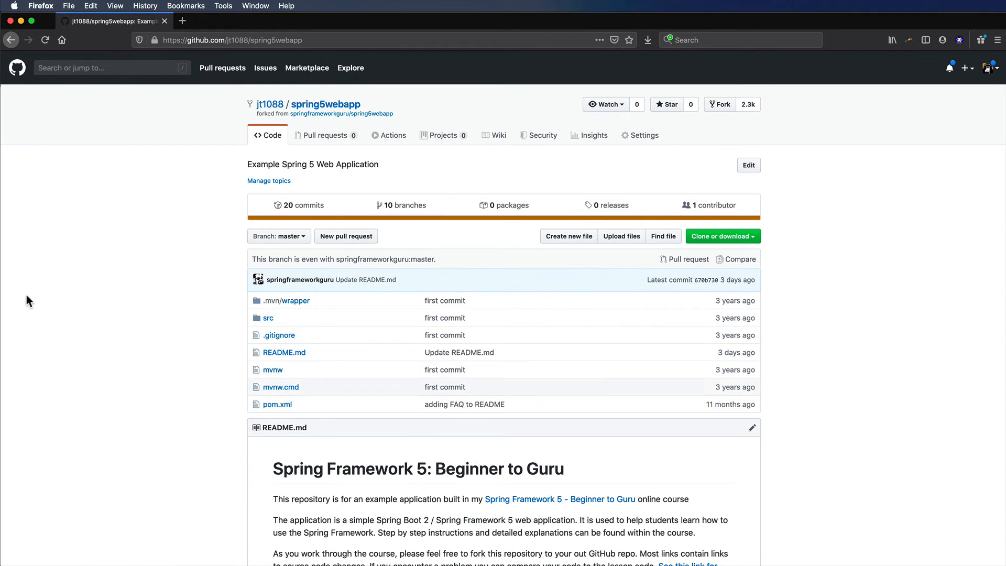
pyautogui.moveTo(131, 228)
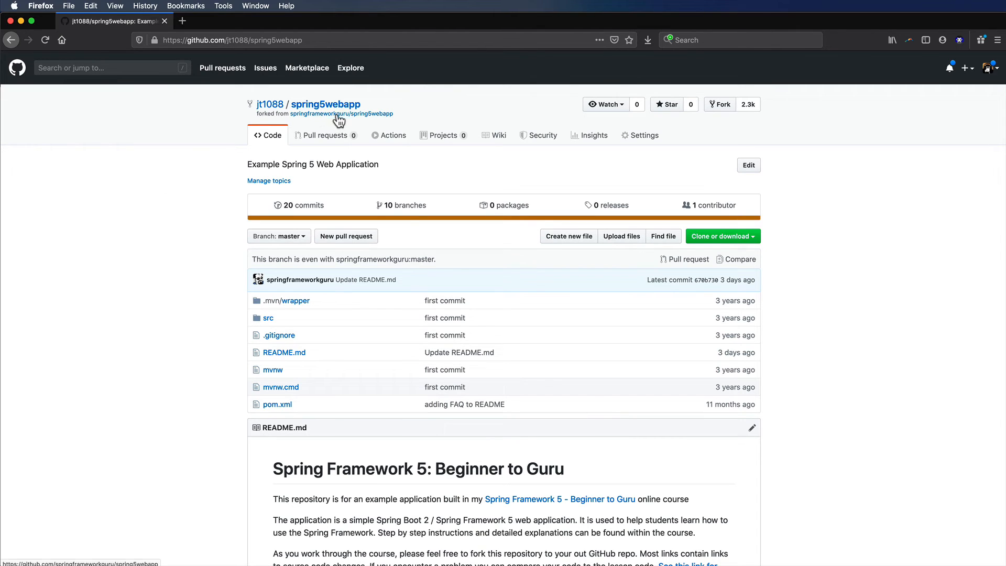
pyautogui.moveTo(338, 115)
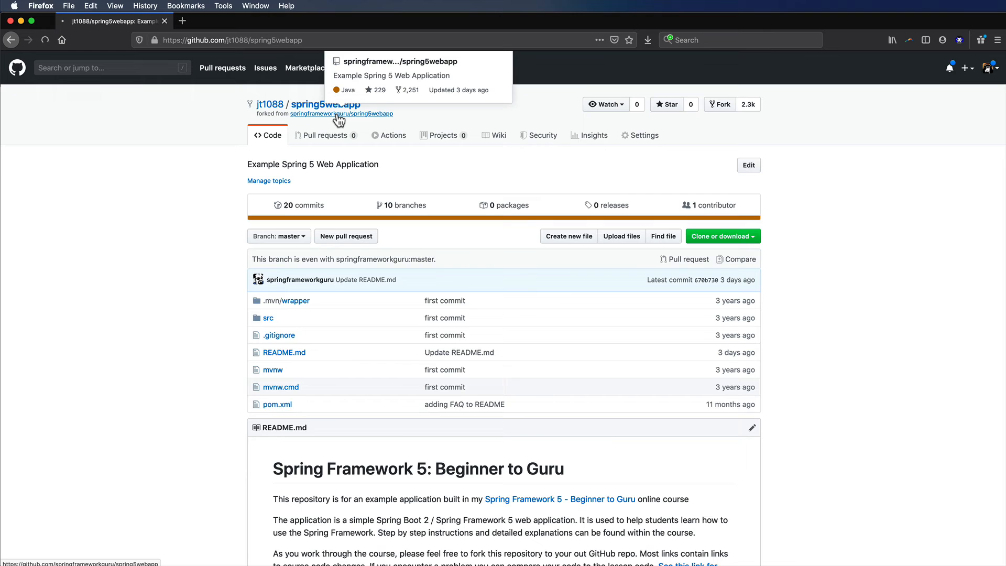
# - Follow the 'forked from springframeworkguru/spring5webapp' link to the original repository
pyautogui.click(341, 114)
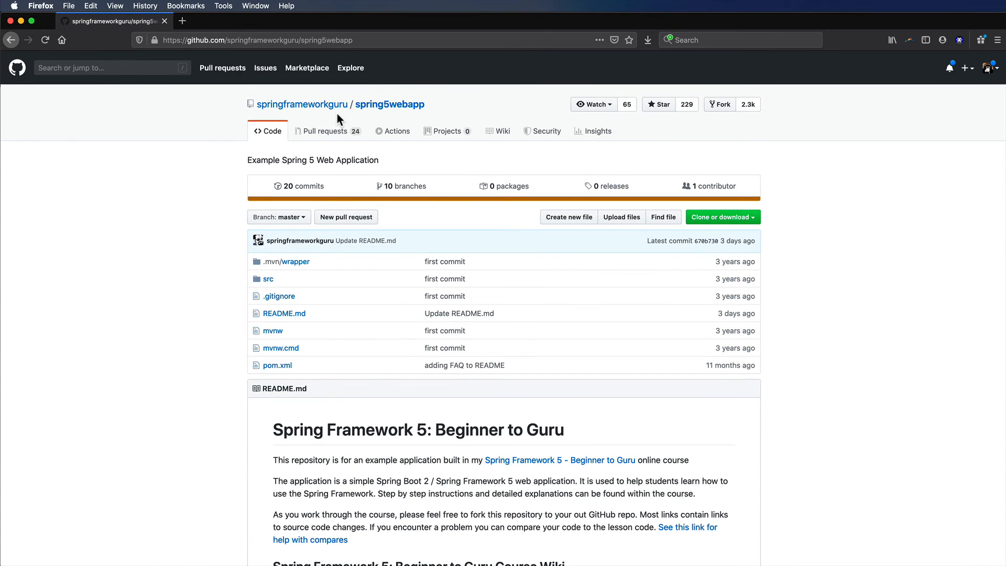
pyautogui.click(722, 217)
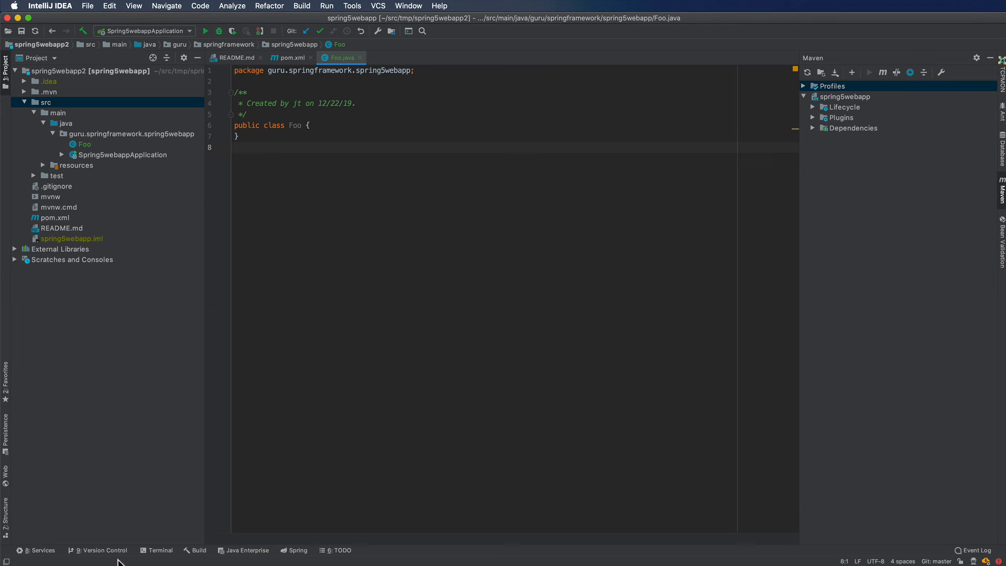
# - Start a git remote add command in the project's Terminal tool window
pyautogui.click(160, 550)
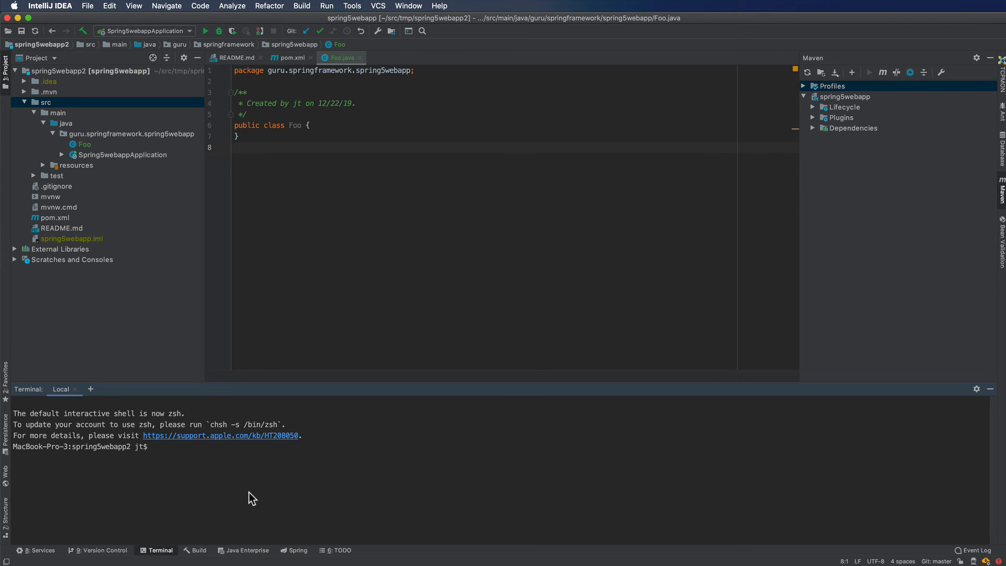
pyautogui.moveTo(278, 500)
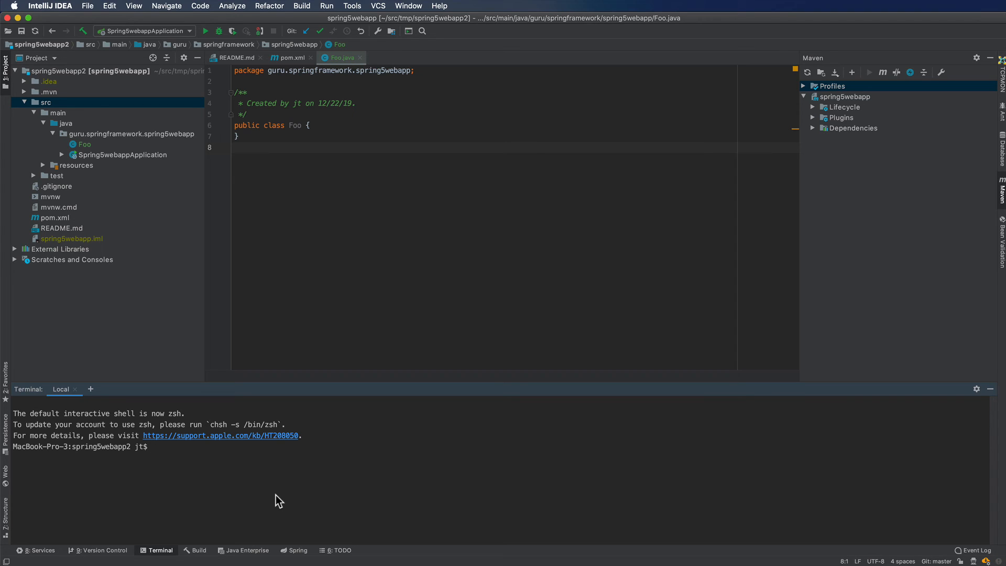
pyautogui.write('git')
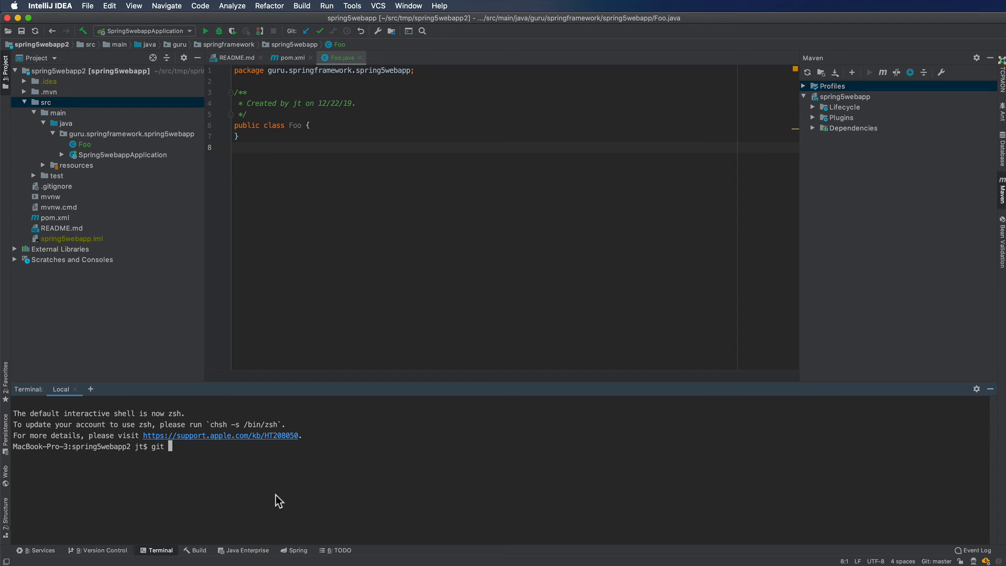
pyautogui.write('remote add https://github.com/springframeworkguru/spring5webapp.git')
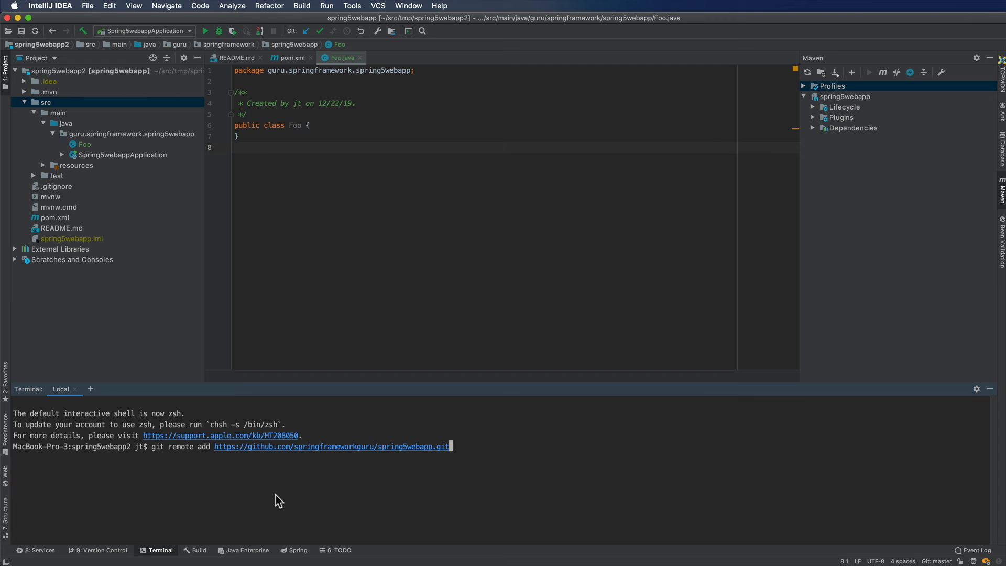
pyautogui.press('Enter')
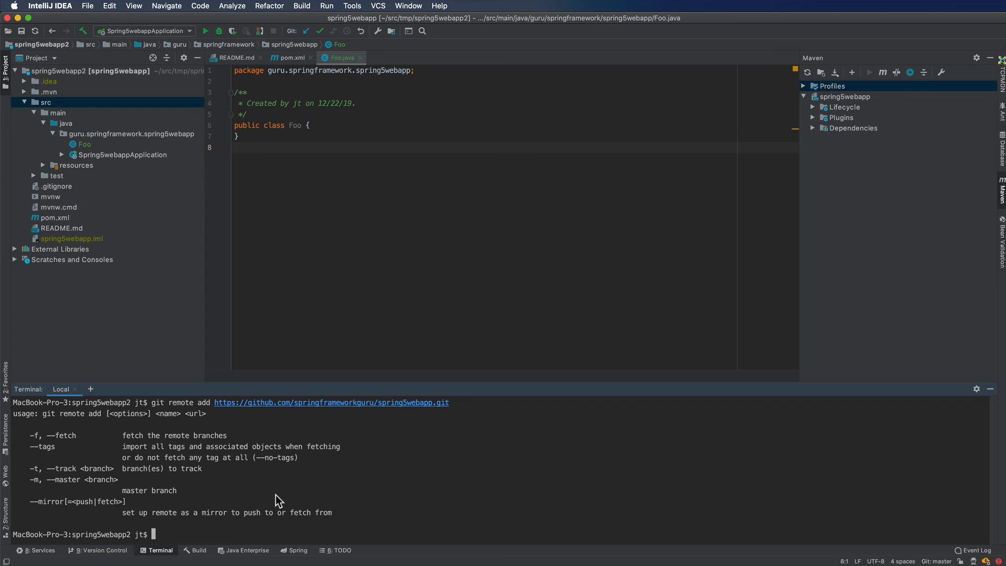
pyautogui.write('git remote')
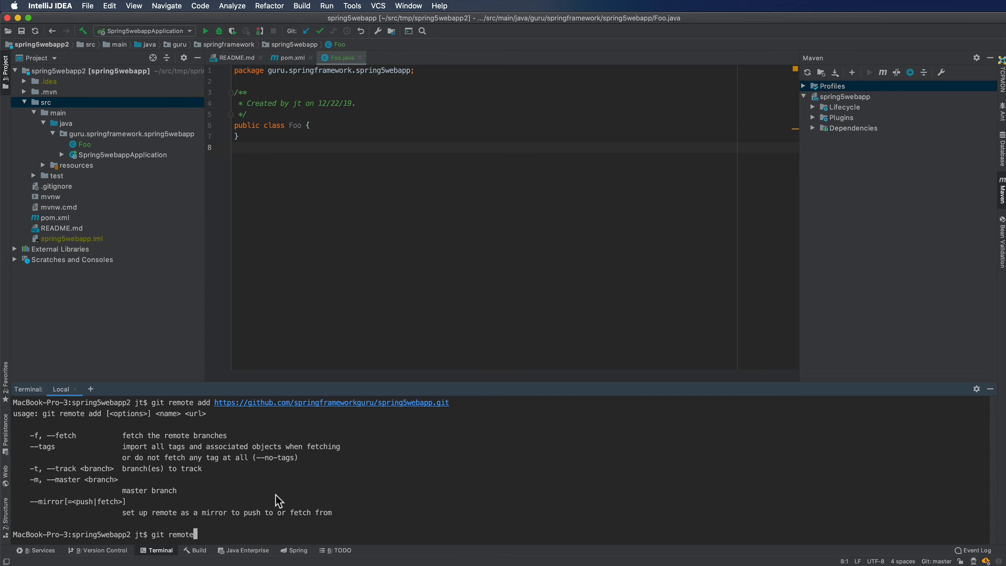
pyautogui.write('add')
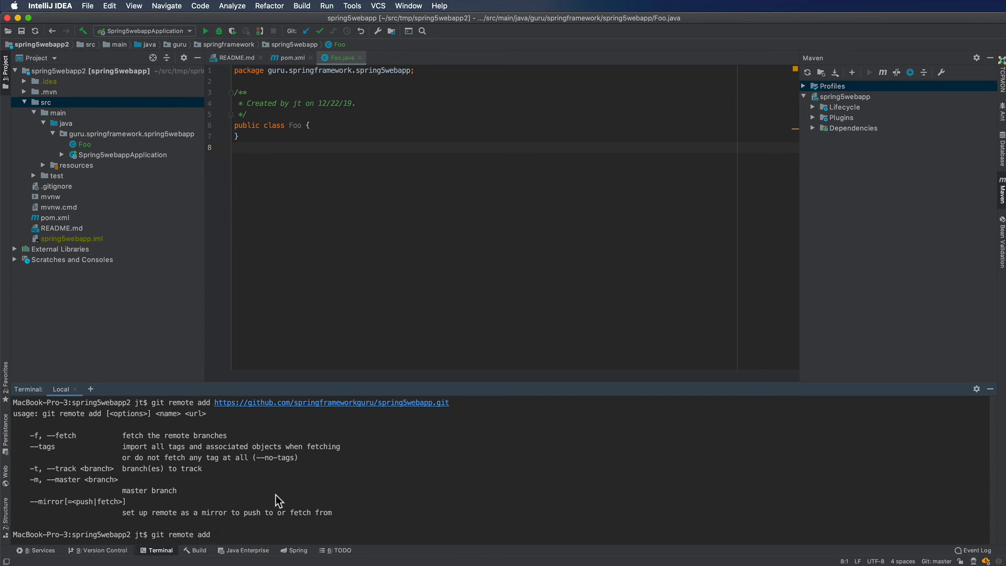
pyautogui.write('sfg')
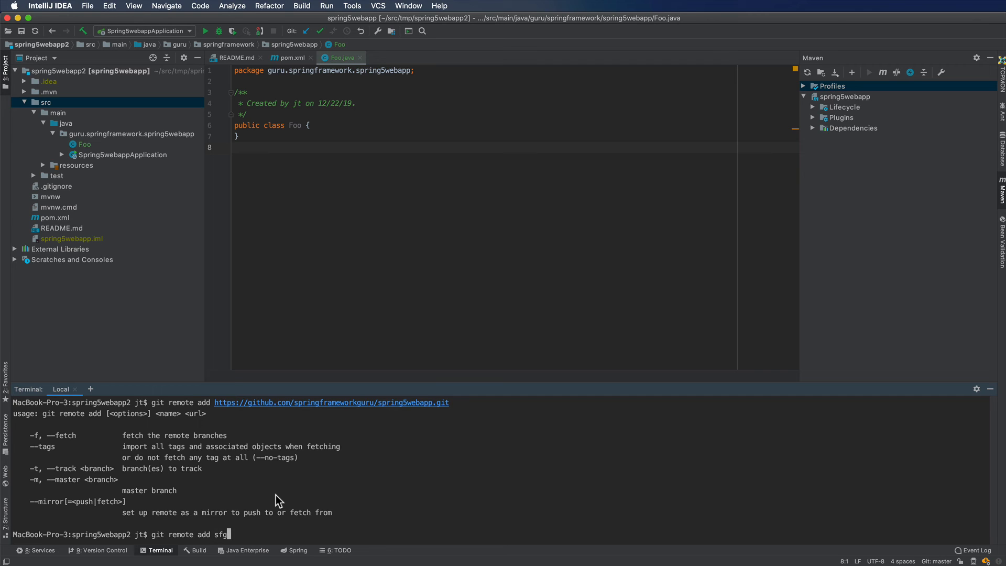
pyautogui.write('Repo')
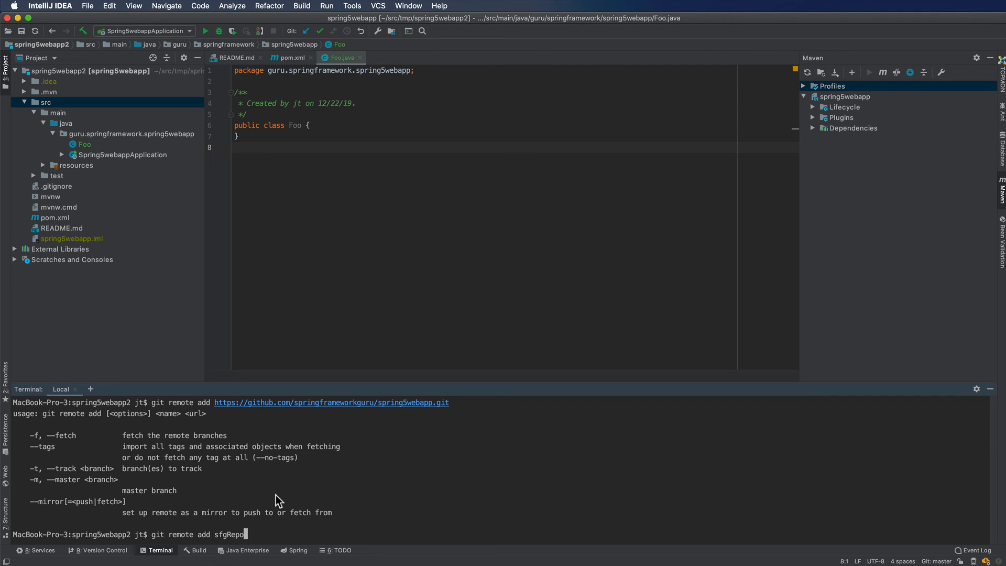
pyautogui.write('https://github.com/springframeworkguru/spring5webapp.git')
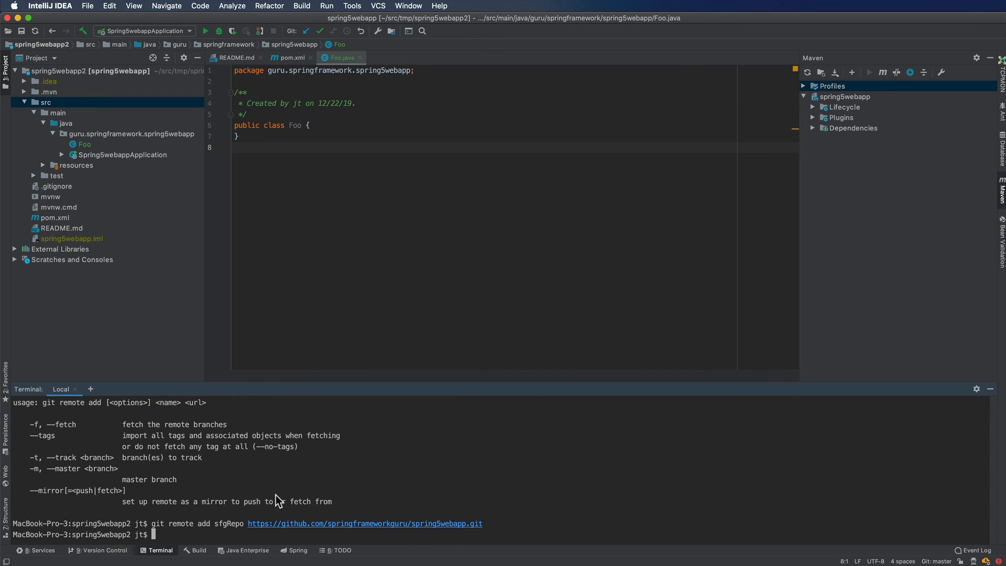
pyautogui.click(63, 73)
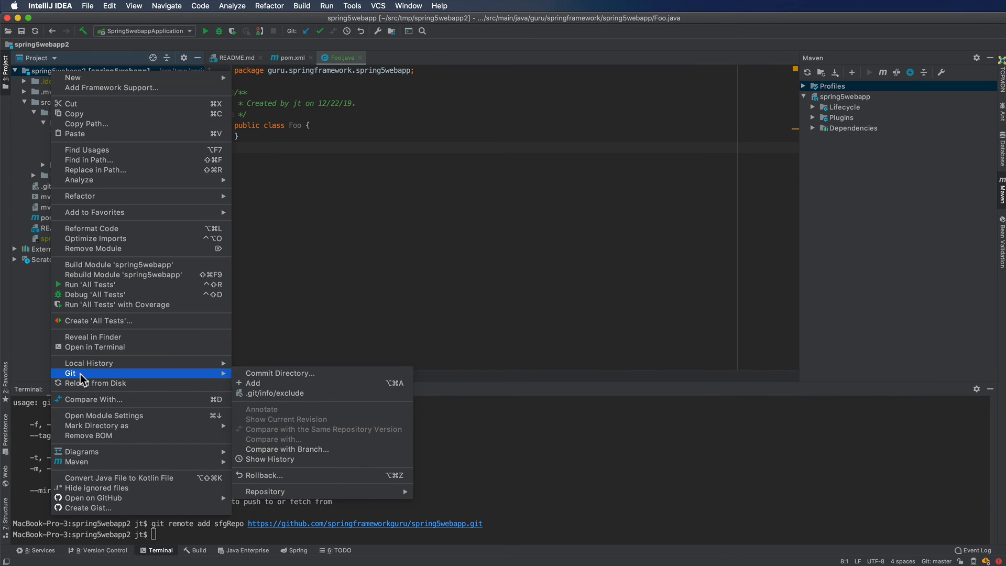
pyautogui.moveTo(285, 491)
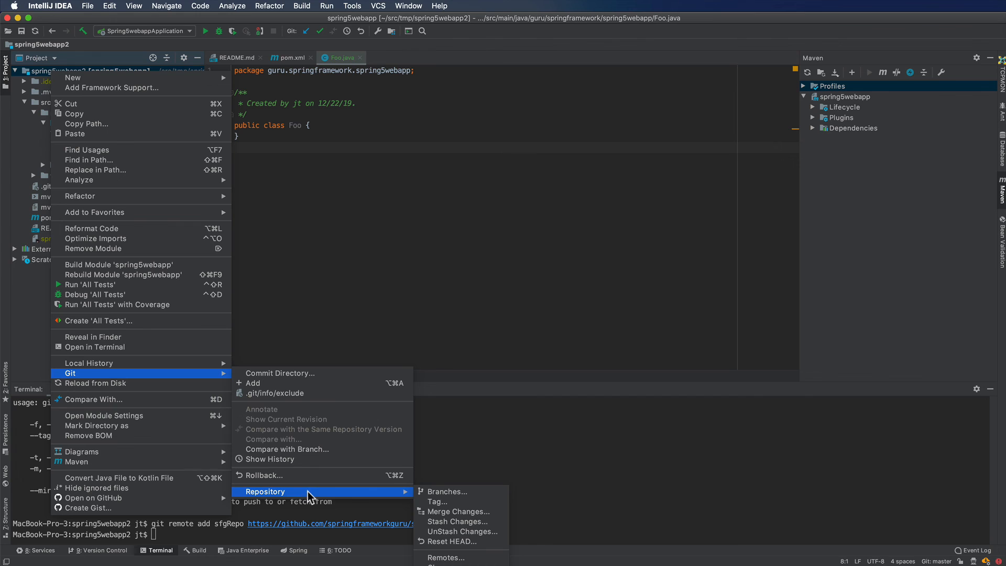
pyautogui.moveTo(312, 501)
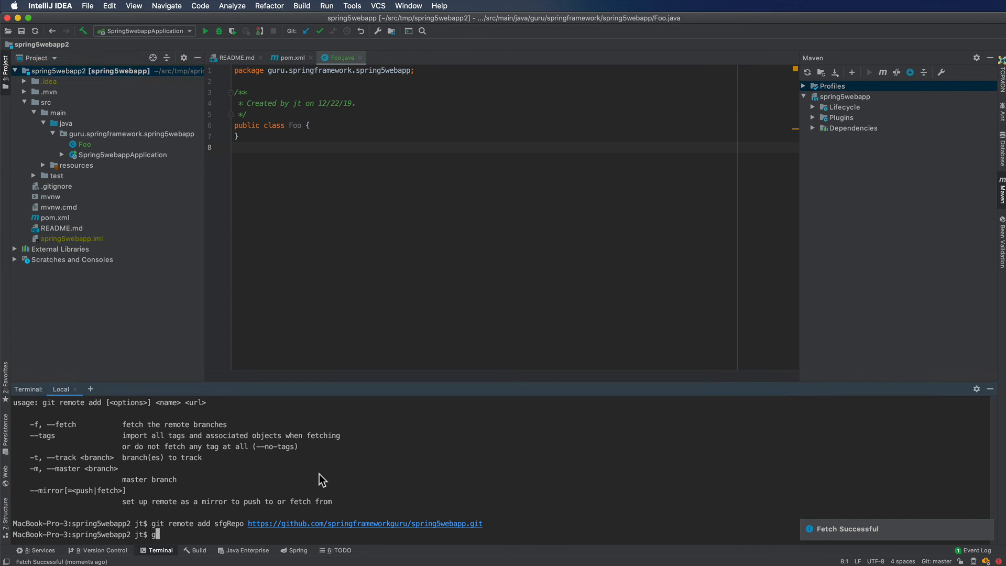
# - Run git fetch in the terminal to pull down the sfgRepo branches
pyautogui.write('git fetch')
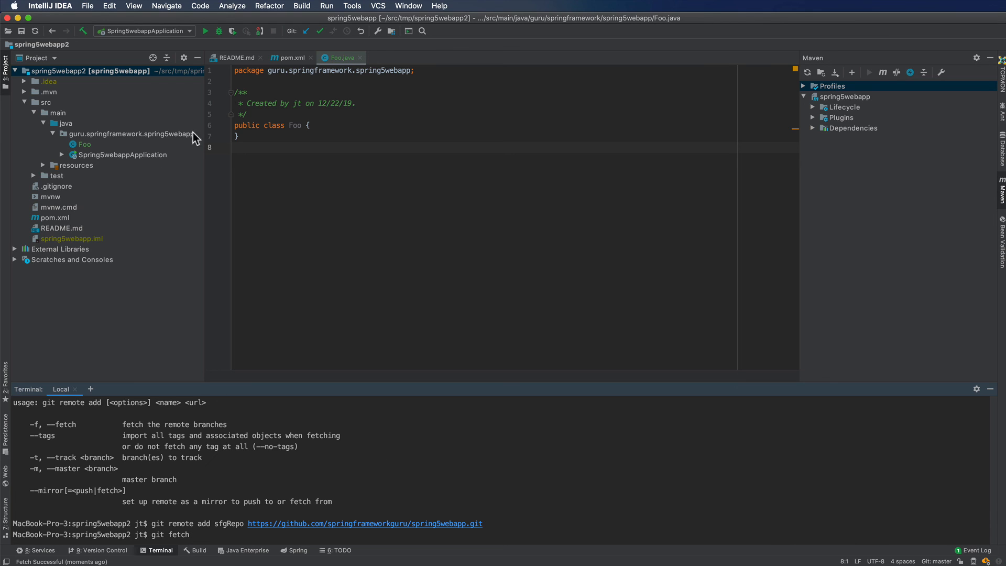
# - Compare the guru.springframework.spring5webapp package with a branch, listing the fetched sfgRepo branches
pyautogui.click(126, 134)
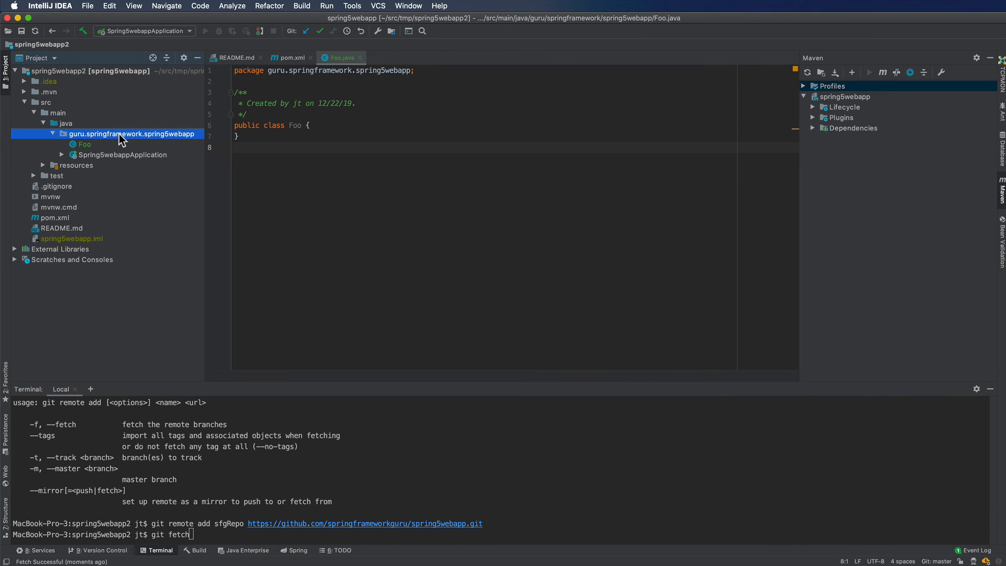
pyautogui.rightClick(126, 133)
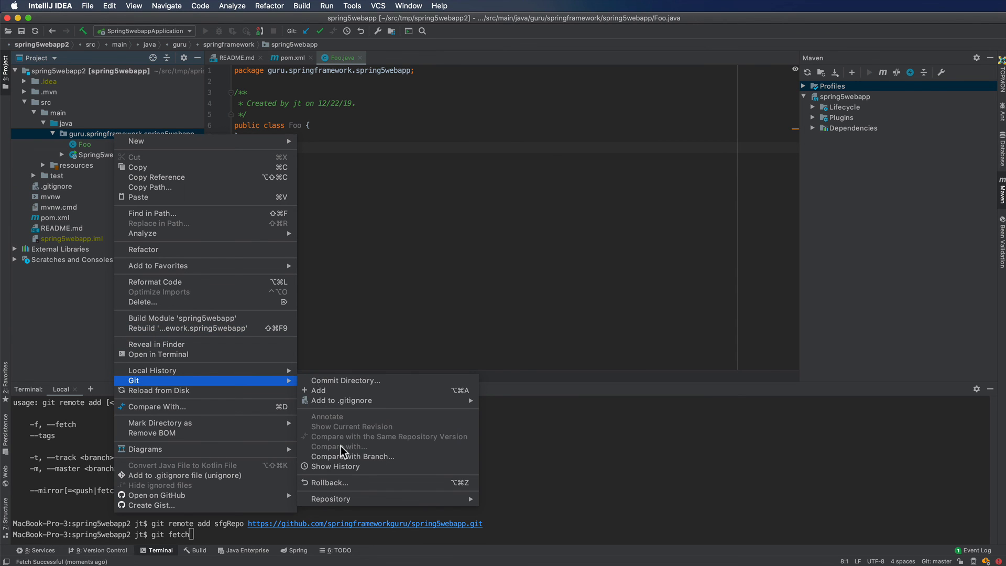
pyautogui.click(352, 456)
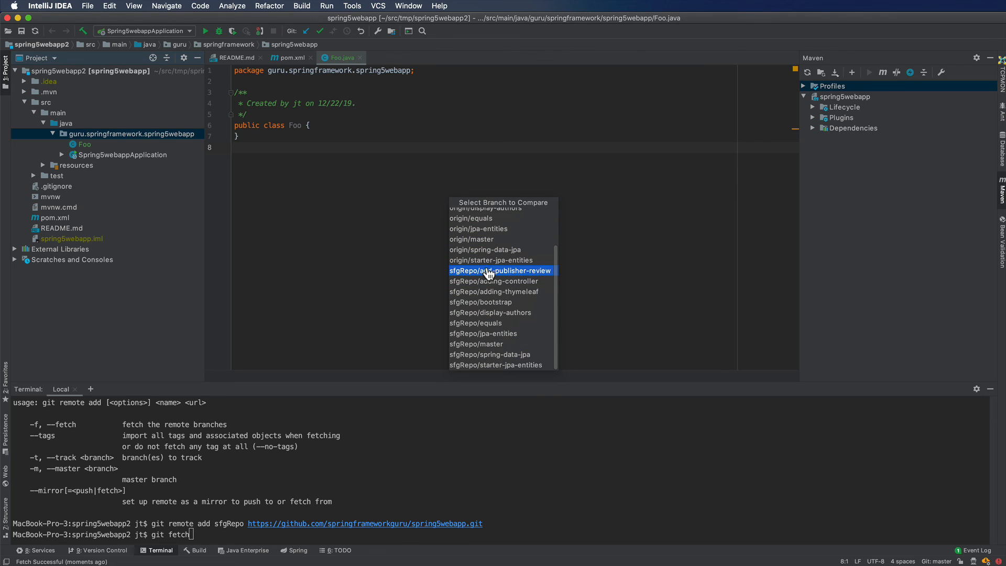
pyautogui.moveTo(479, 278)
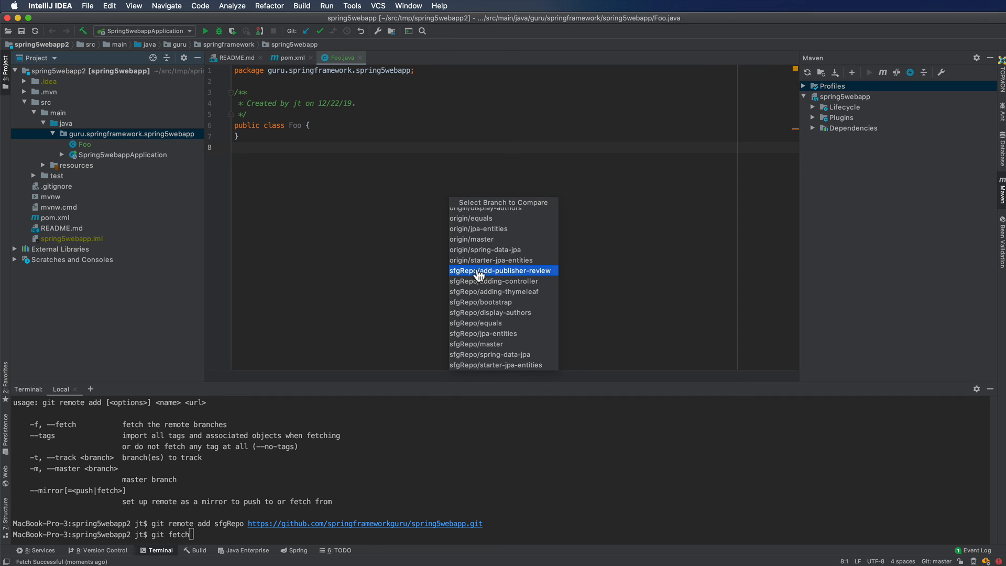
pyautogui.moveTo(477, 320)
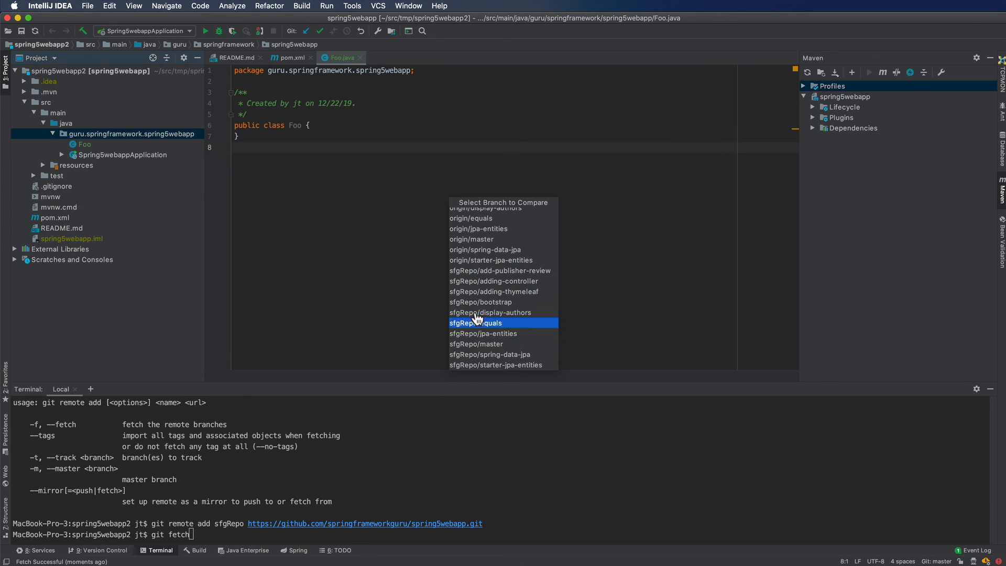
pyautogui.moveTo(479, 344)
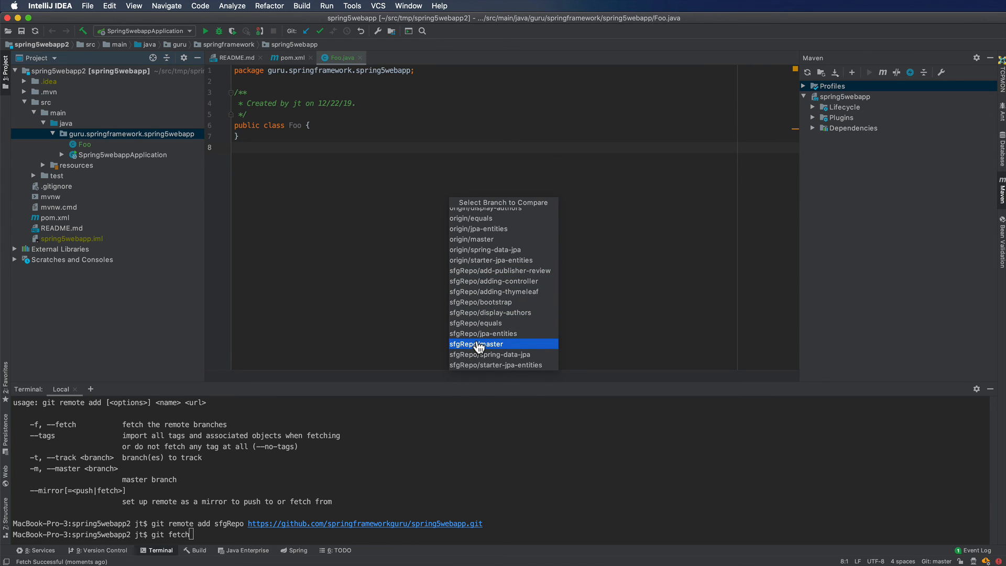
pyautogui.moveTo(490, 262)
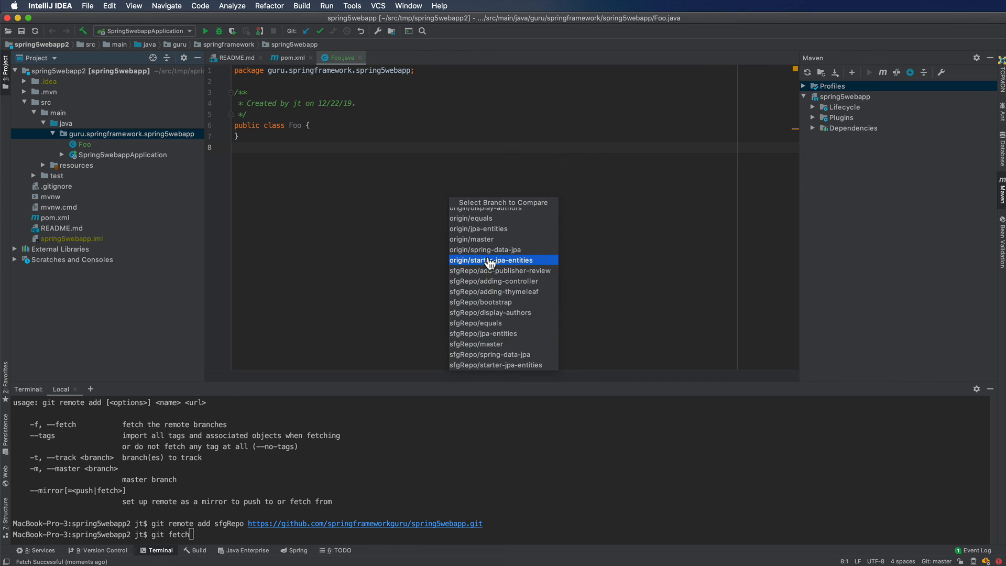